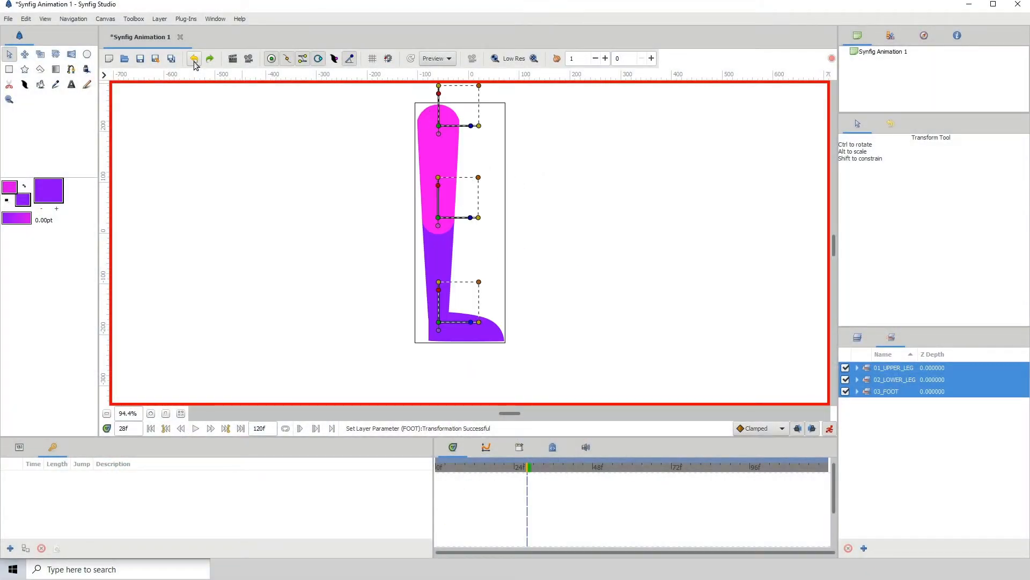
pyautogui.moveTo(195, 60)
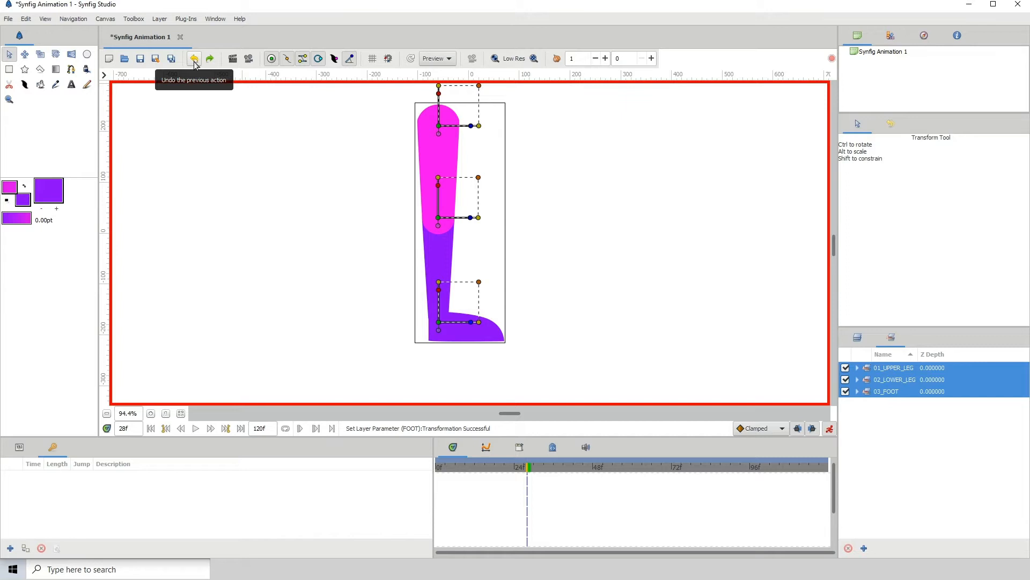
# Undo back to nested UpperLeg and LowerLeg groups and inspect LOWER_LEG and UPPER_LEG.
pyautogui.click(194, 58)
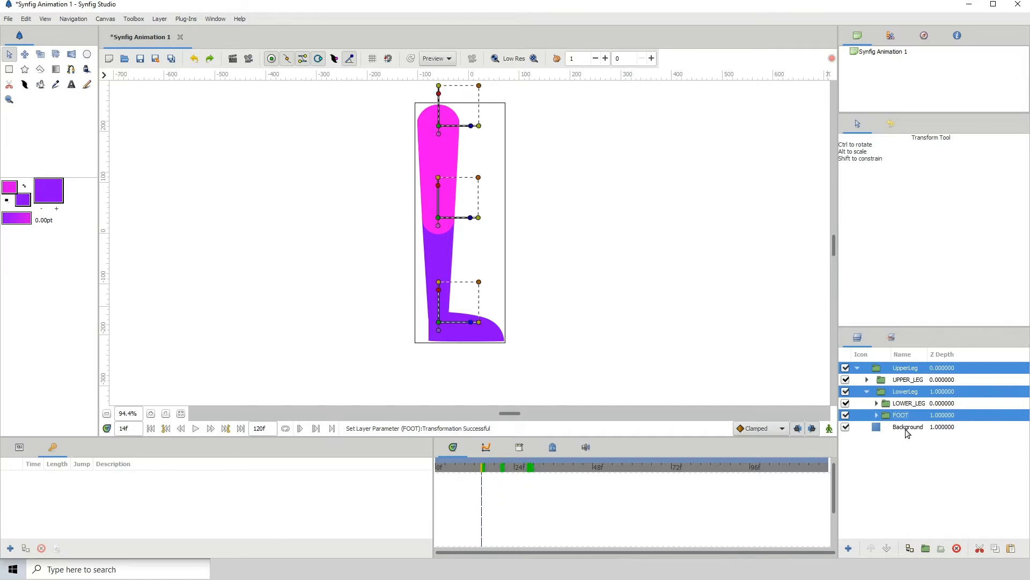
pyautogui.click(909, 402)
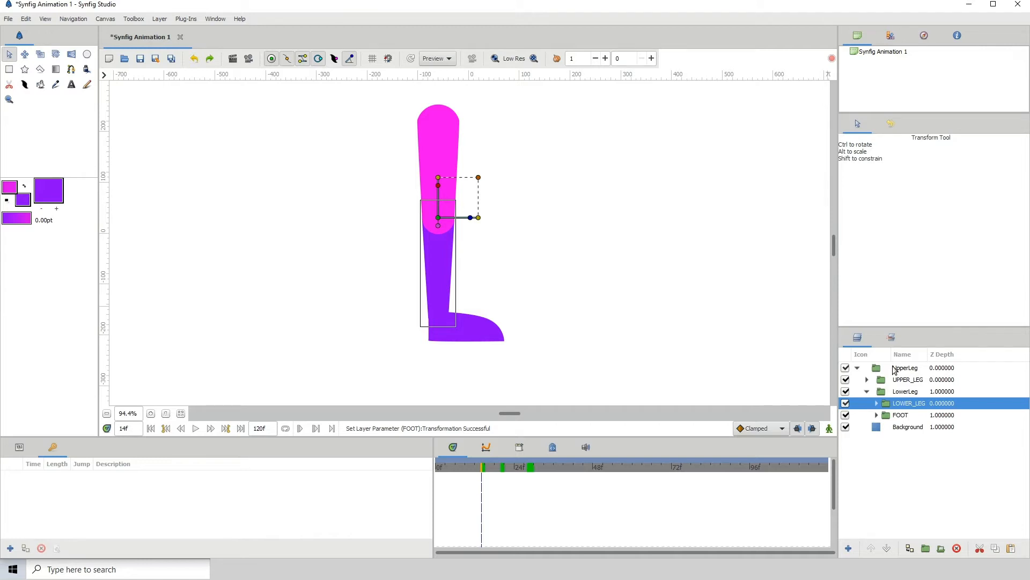
pyautogui.click(908, 379)
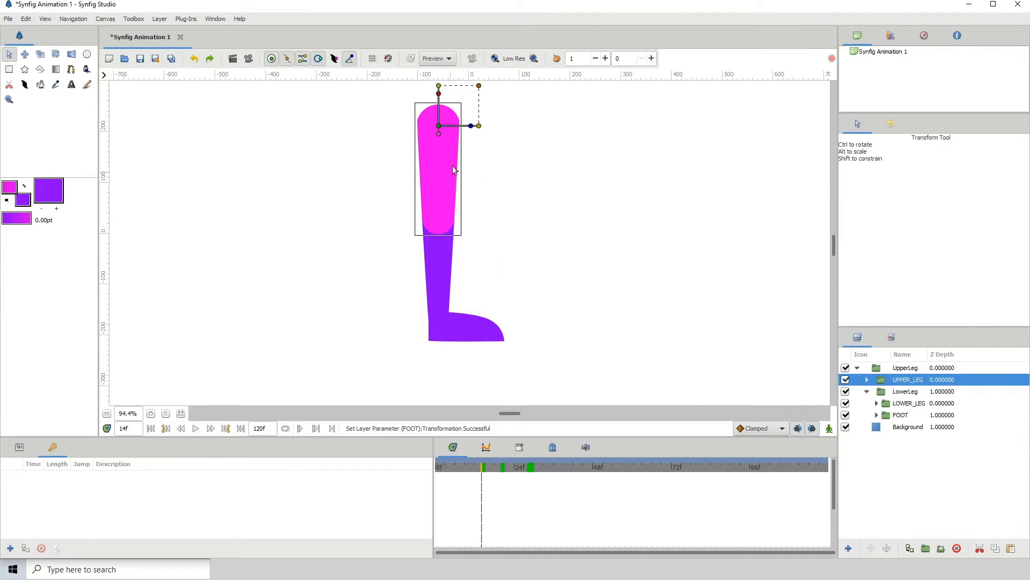
pyautogui.moveTo(443, 221)
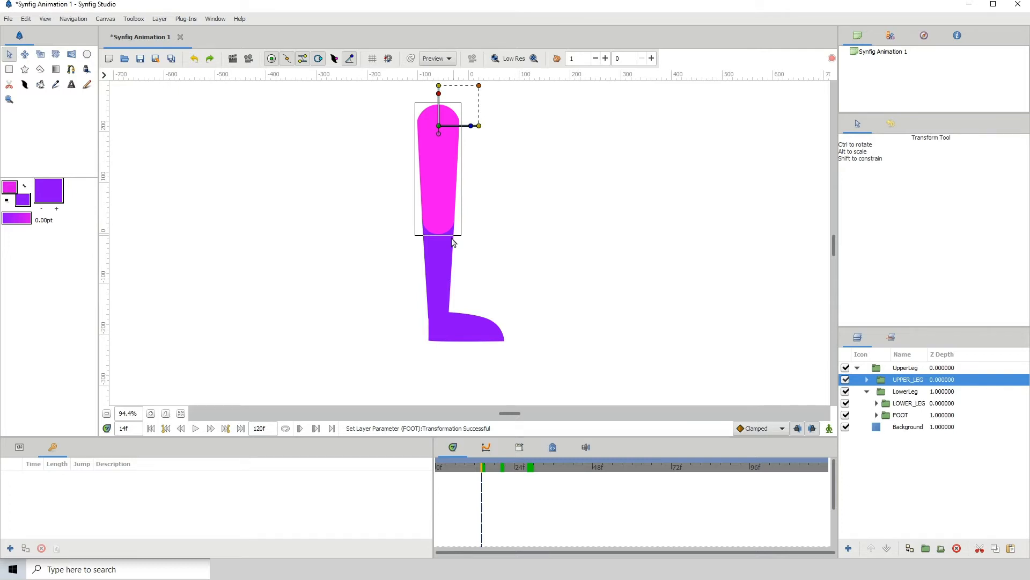
# Add a Rotate transform layer inside UpperLeg, directly above the UPPER_LEG layer.
pyautogui.click(906, 391)
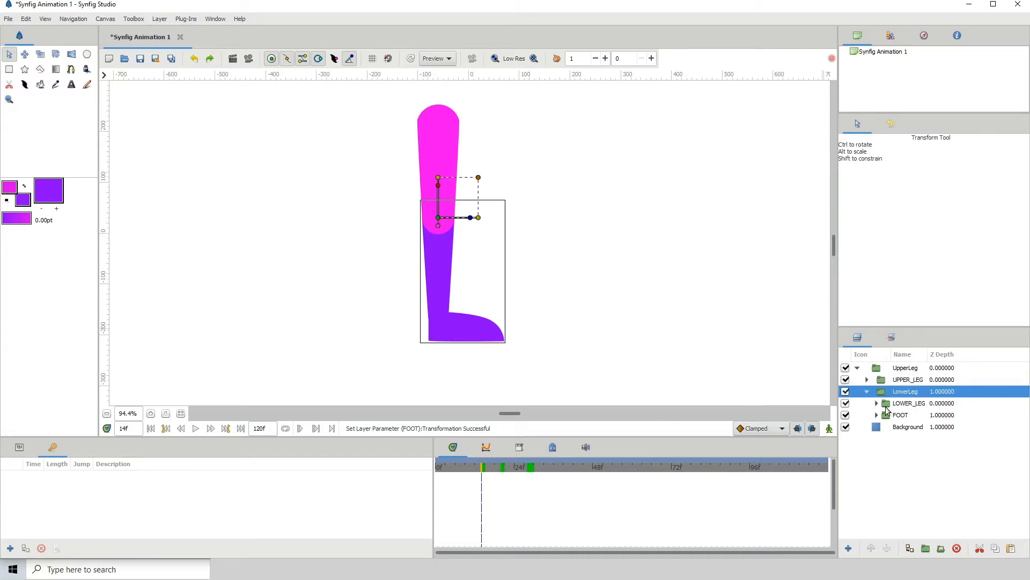
pyautogui.click(908, 379)
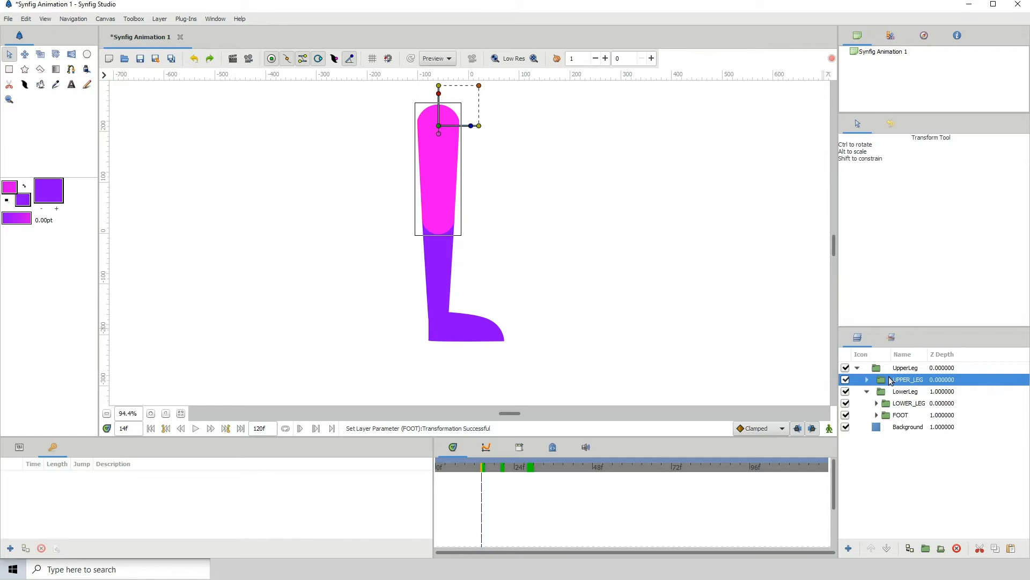
pyautogui.moveTo(899, 382)
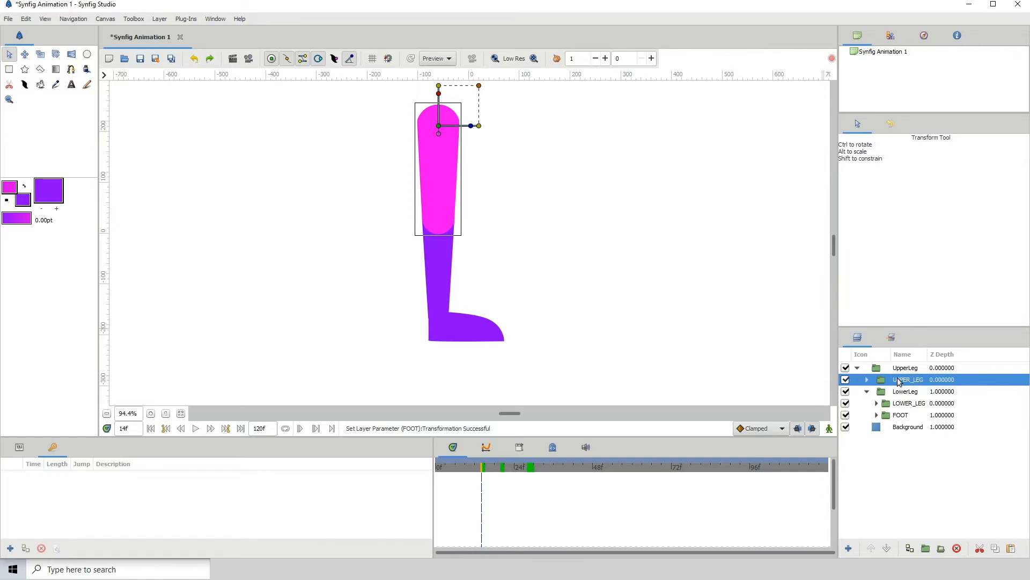
pyautogui.rightClick(910, 378)
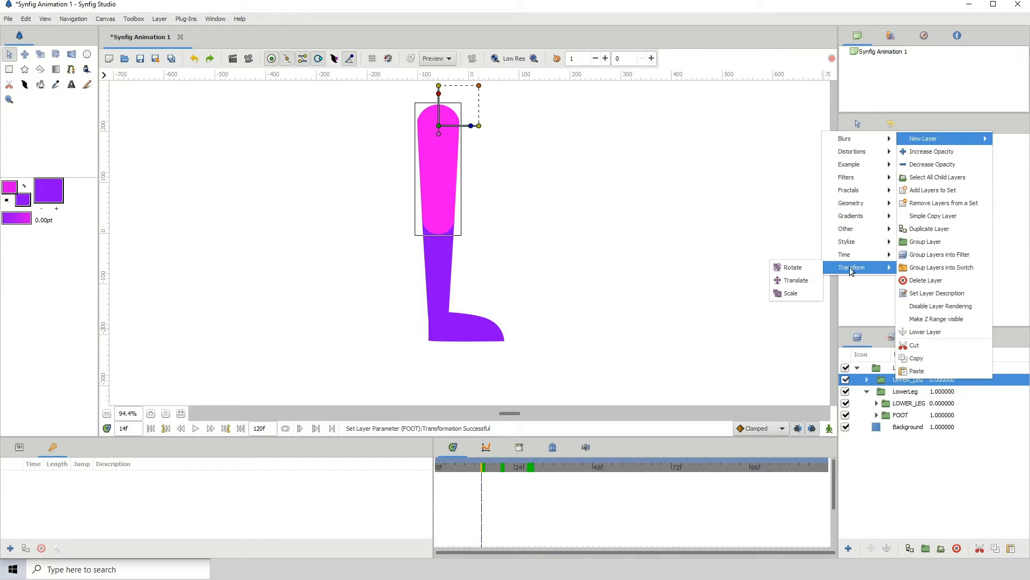
pyautogui.moveTo(792, 267)
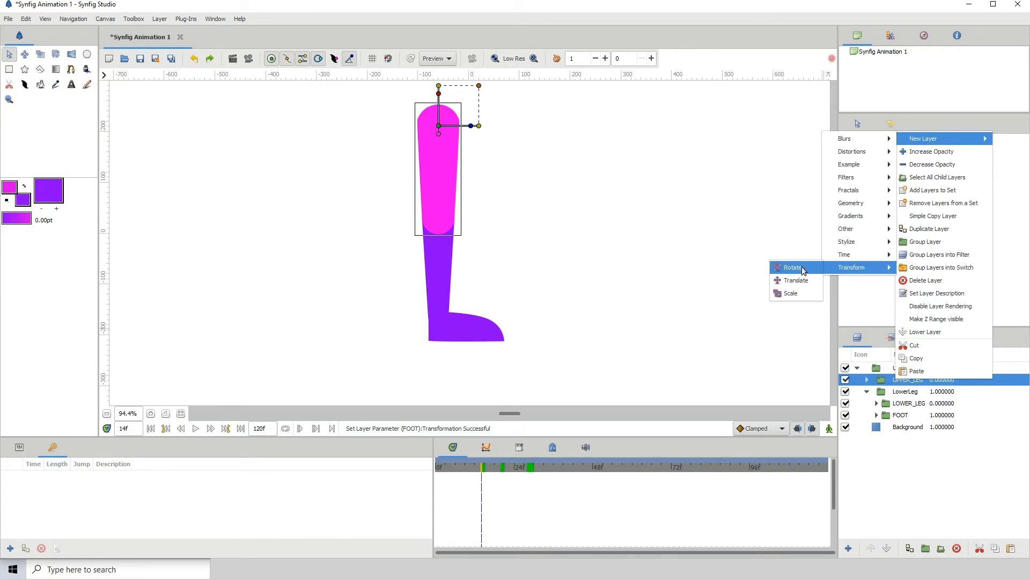
pyautogui.moveTo(795, 281)
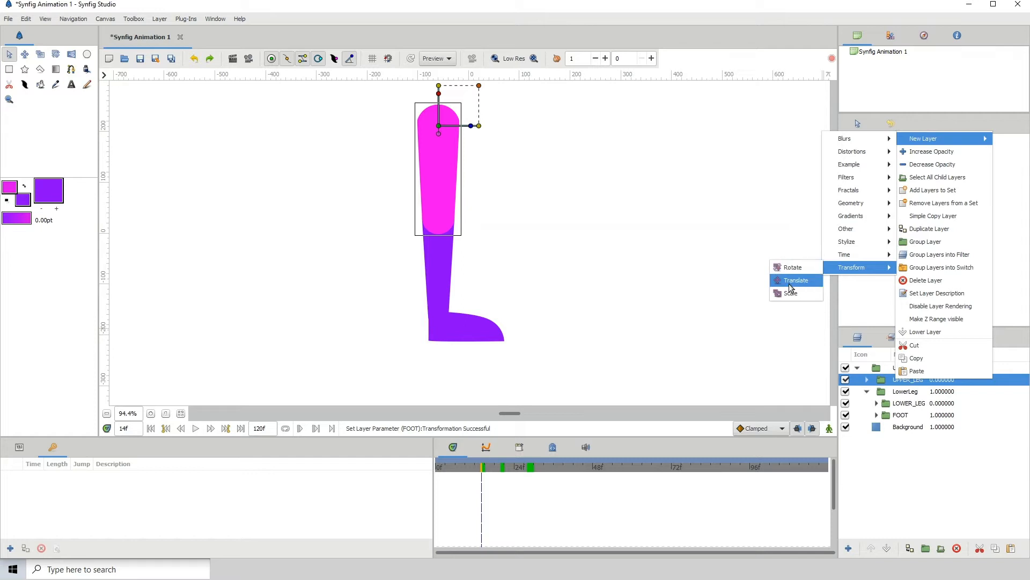
pyautogui.click(792, 267)
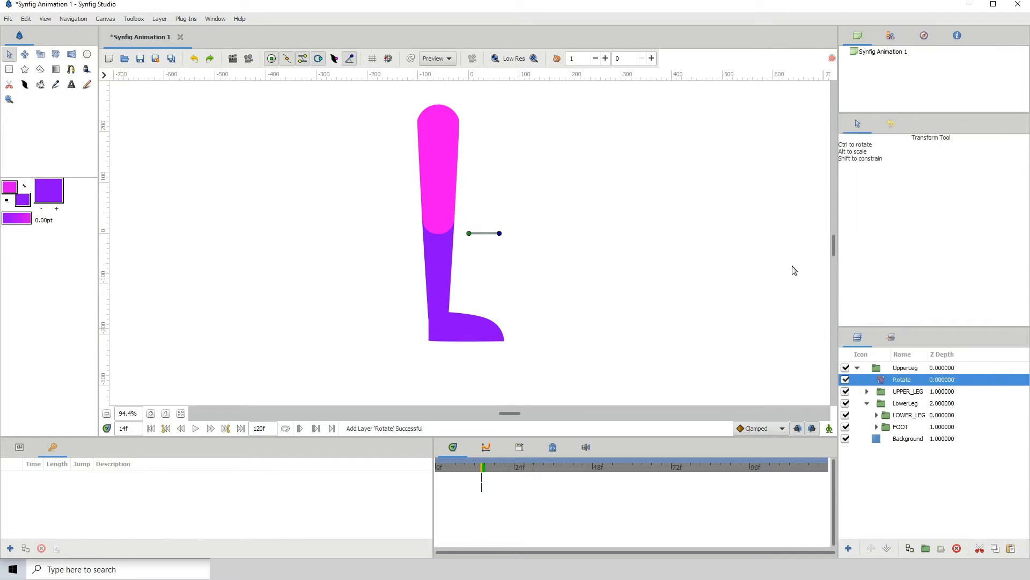
pyautogui.moveTo(830, 389)
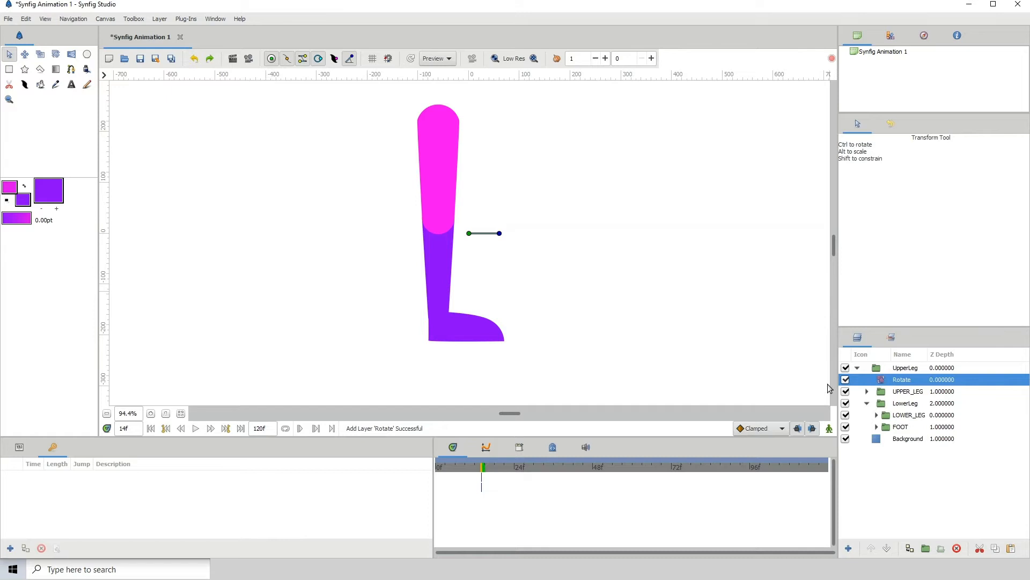
pyautogui.moveTo(877, 383)
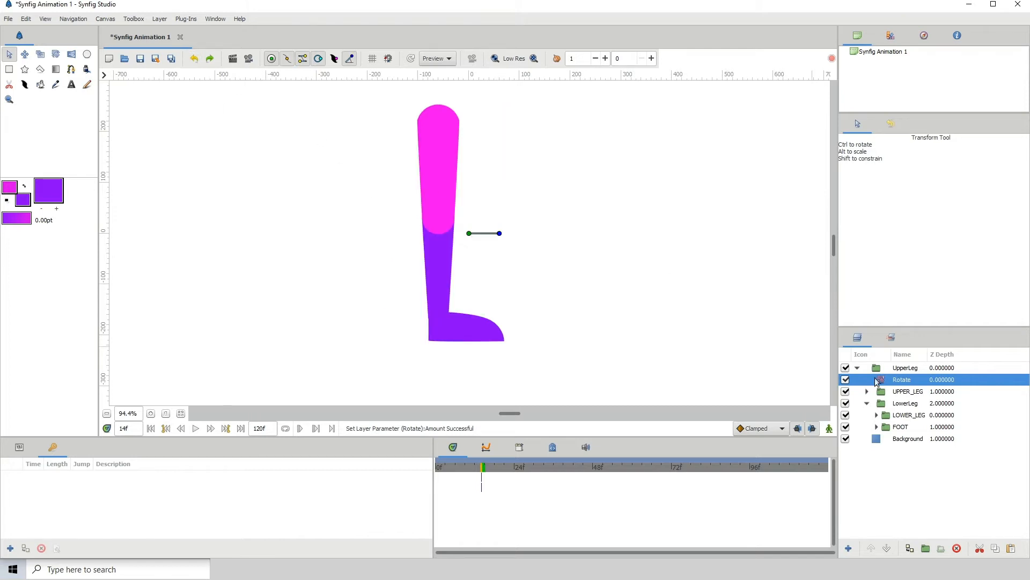
# Cut the Rotate layer out of UpperLeg so it sits above the group at top level.
pyautogui.click(846, 391)
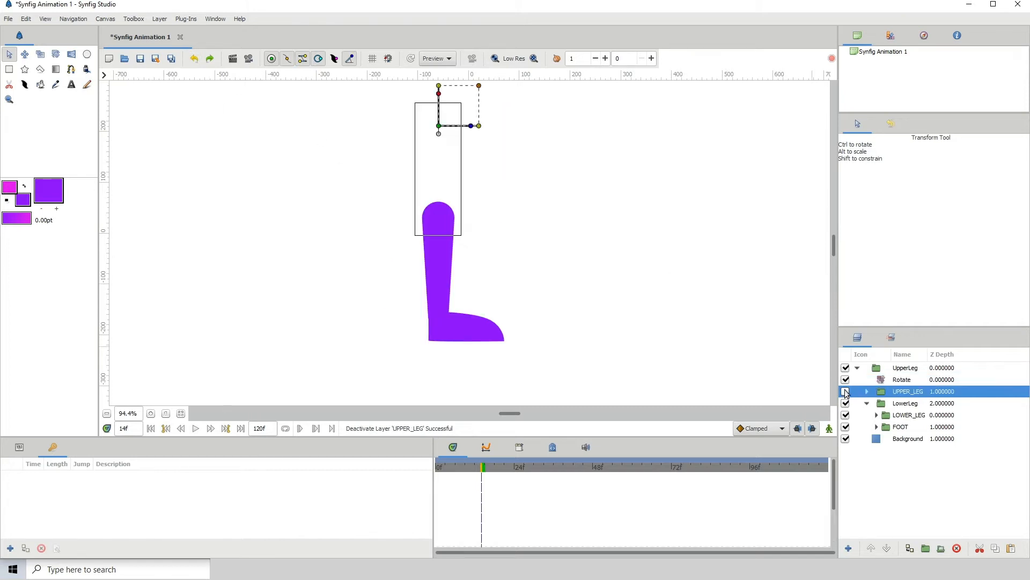
pyautogui.click(845, 392)
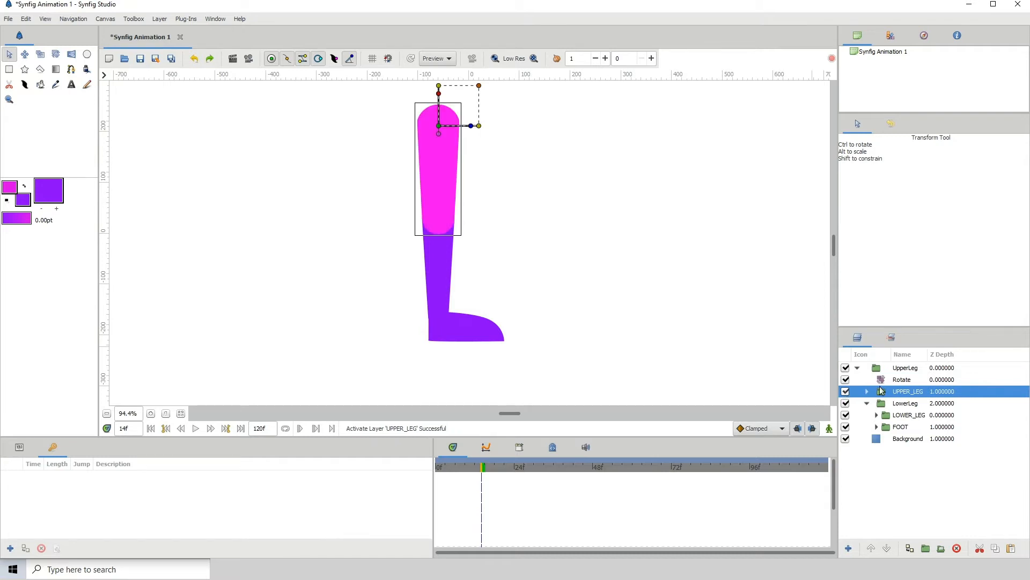
pyautogui.click(902, 379)
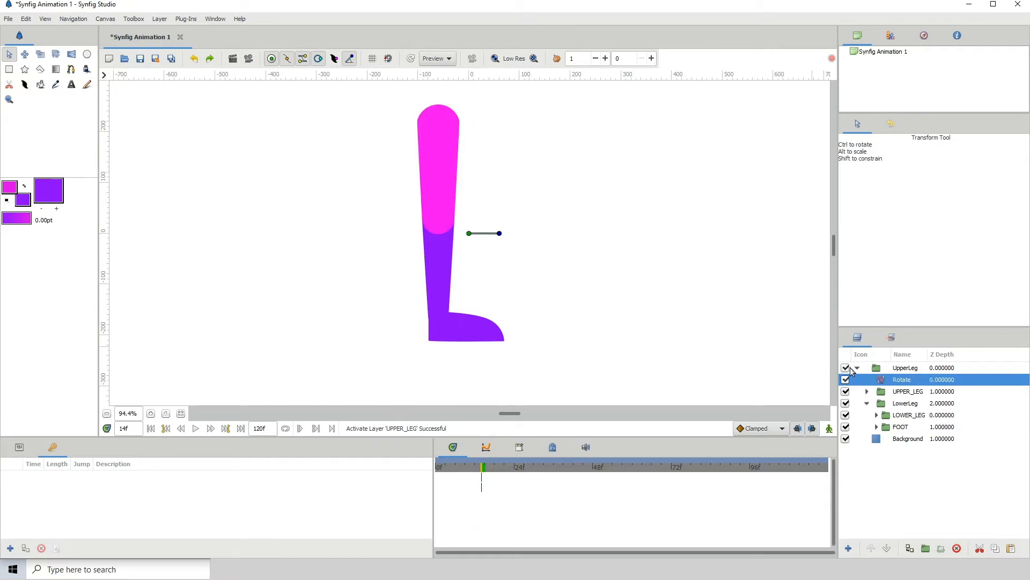
pyautogui.click(905, 367)
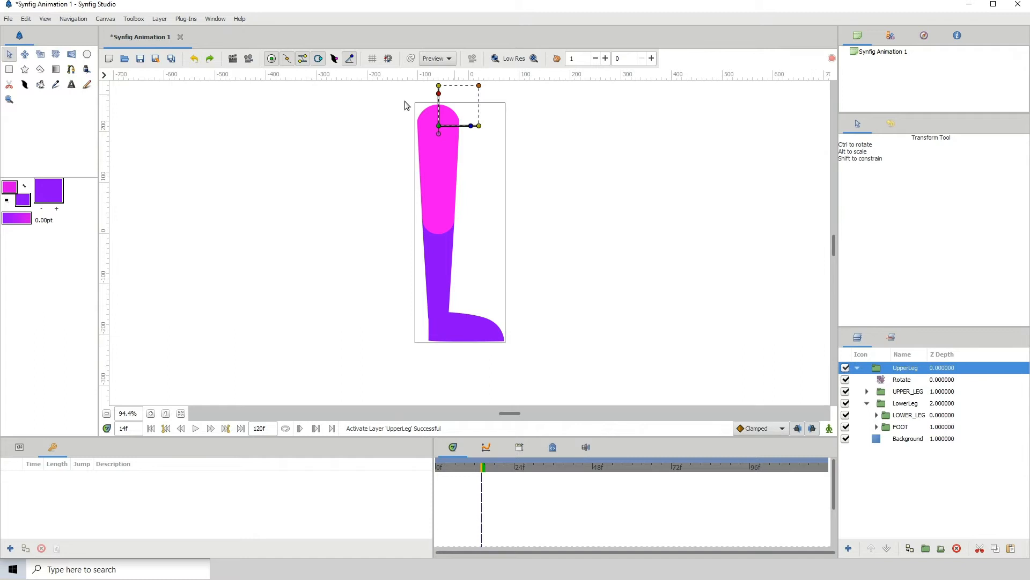
pyautogui.click(901, 379)
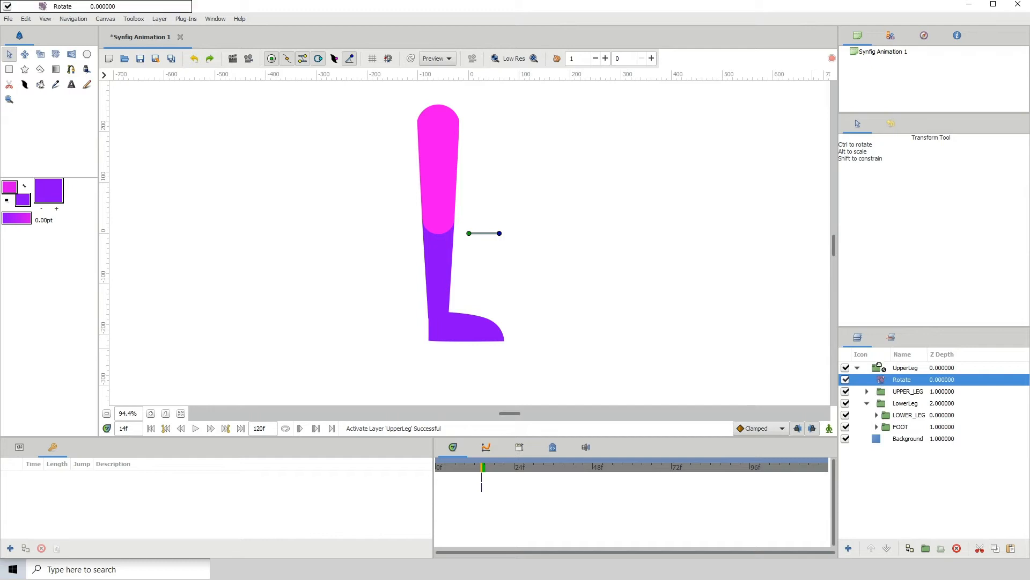
pyautogui.rightClick(902, 379)
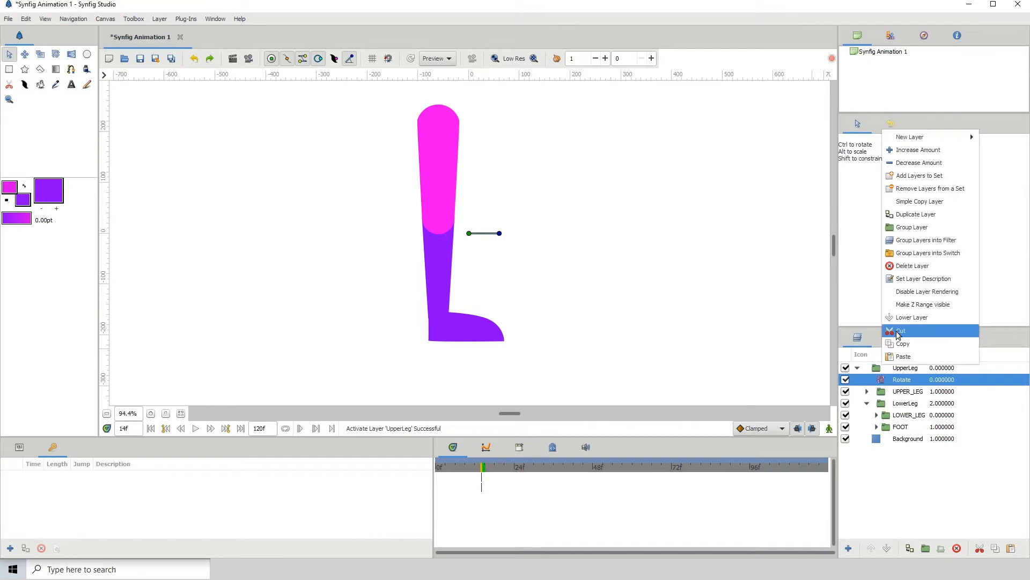
pyautogui.click(899, 331)
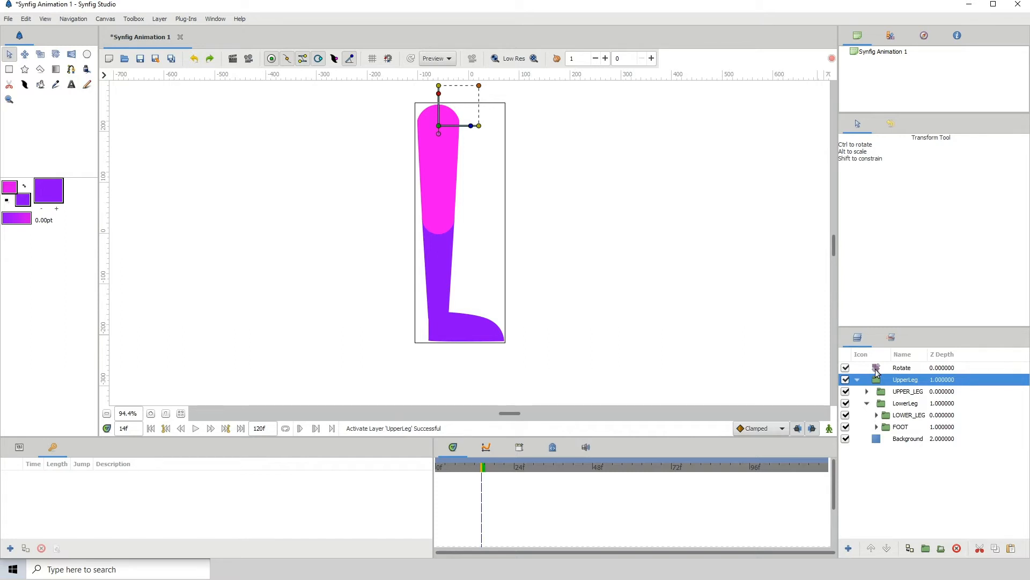
# Move the Rotate layer's origin to the top centre of the pink upper leg as the hip pivot.
pyautogui.click(901, 367)
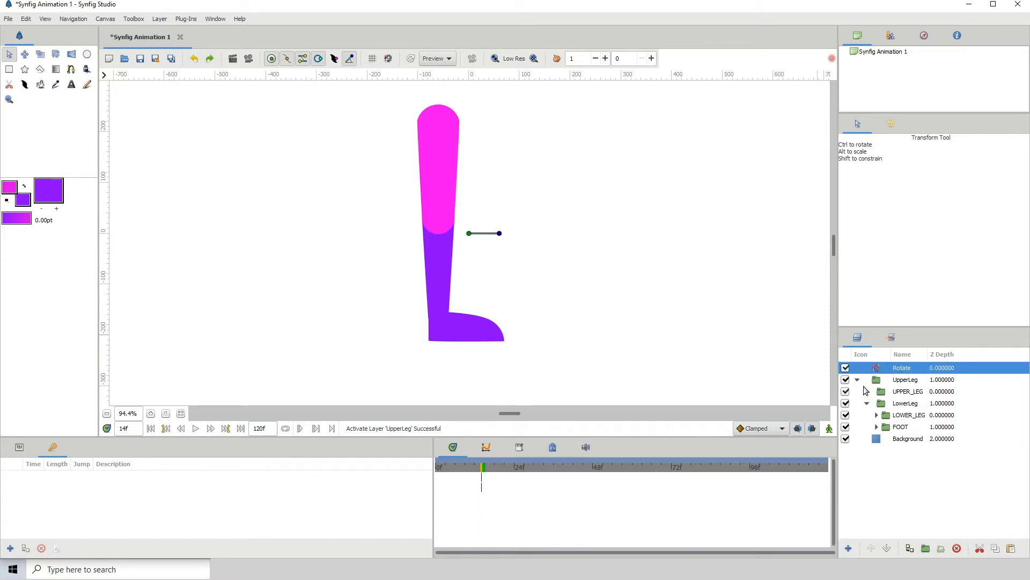
pyautogui.moveTo(880, 378)
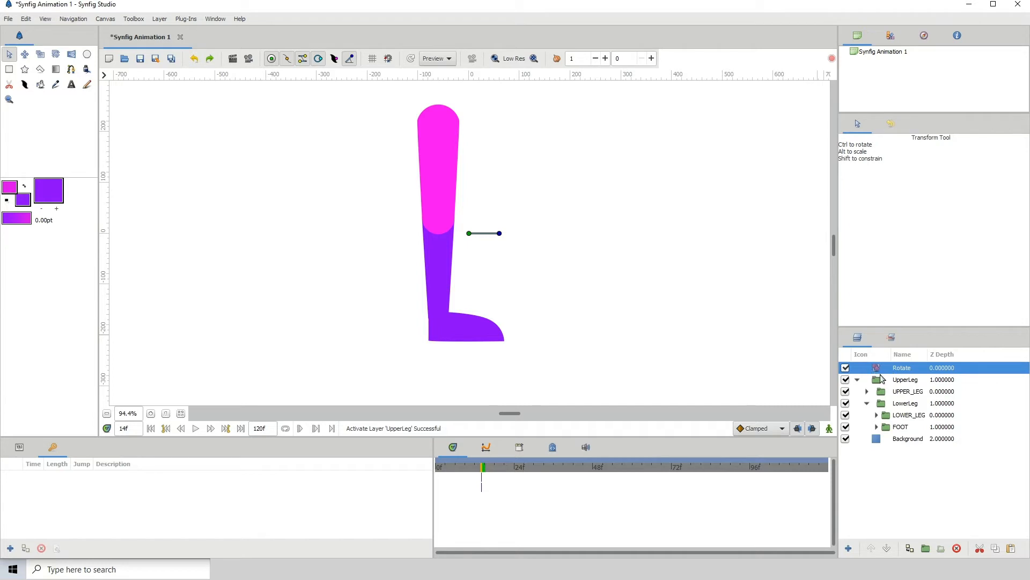
pyautogui.moveTo(876, 383)
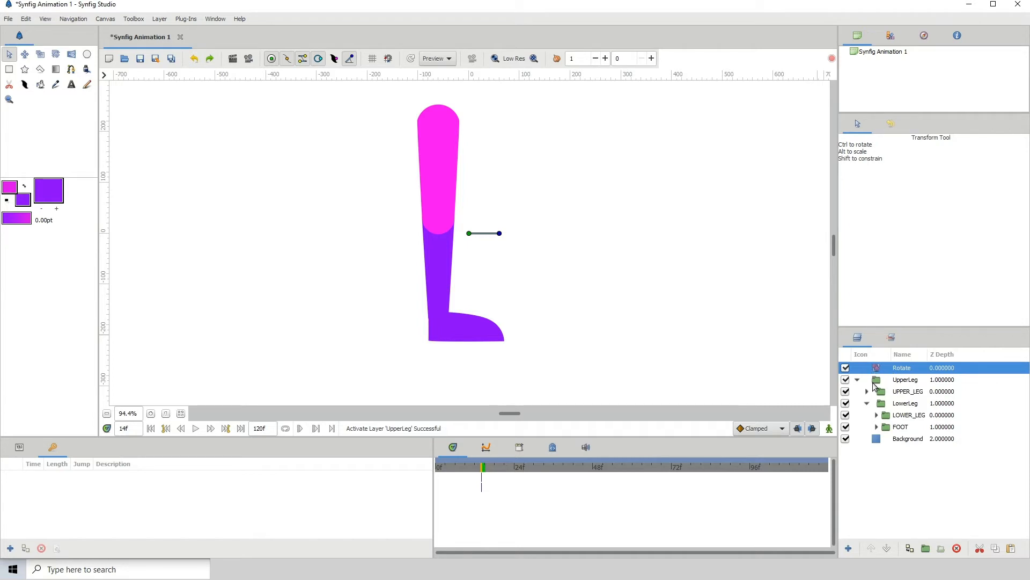
pyautogui.click(906, 379)
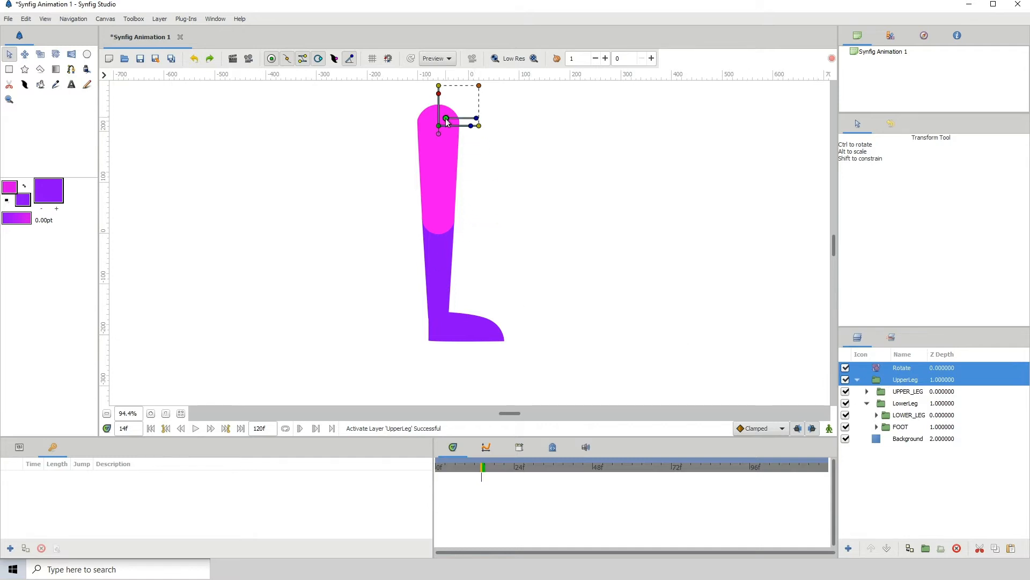
pyautogui.click(151, 413)
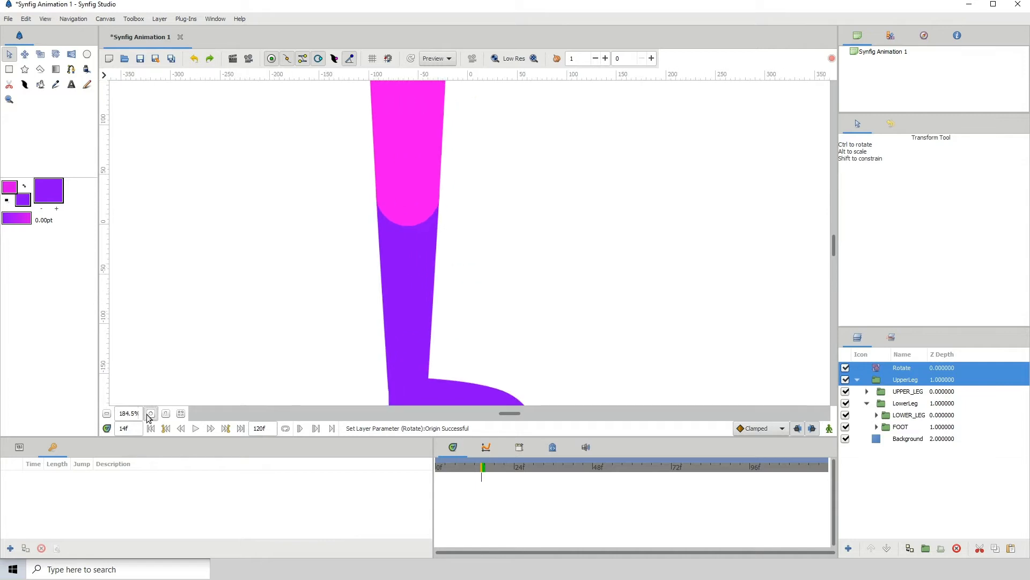
pyautogui.click(150, 412)
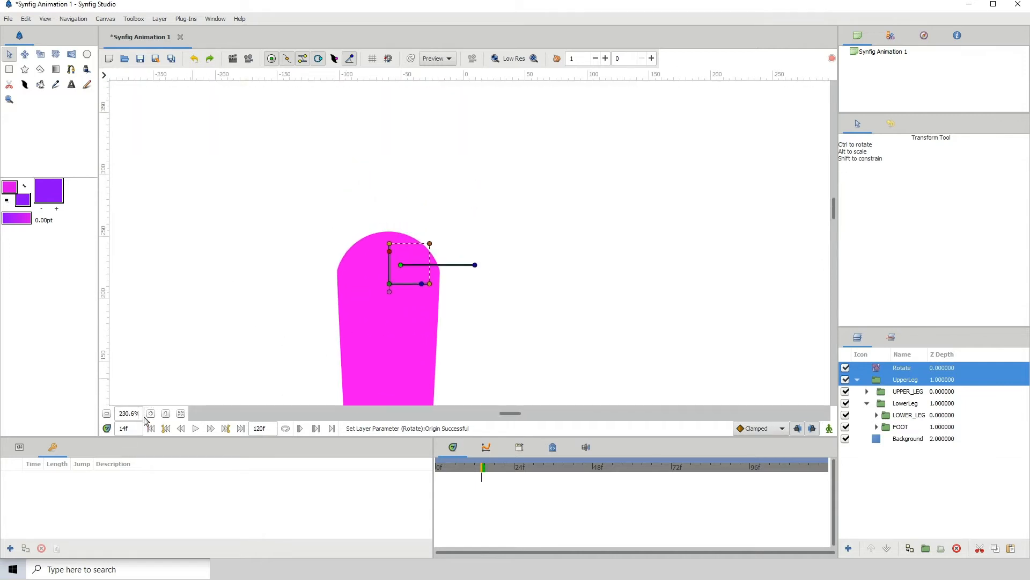
pyautogui.click(151, 414)
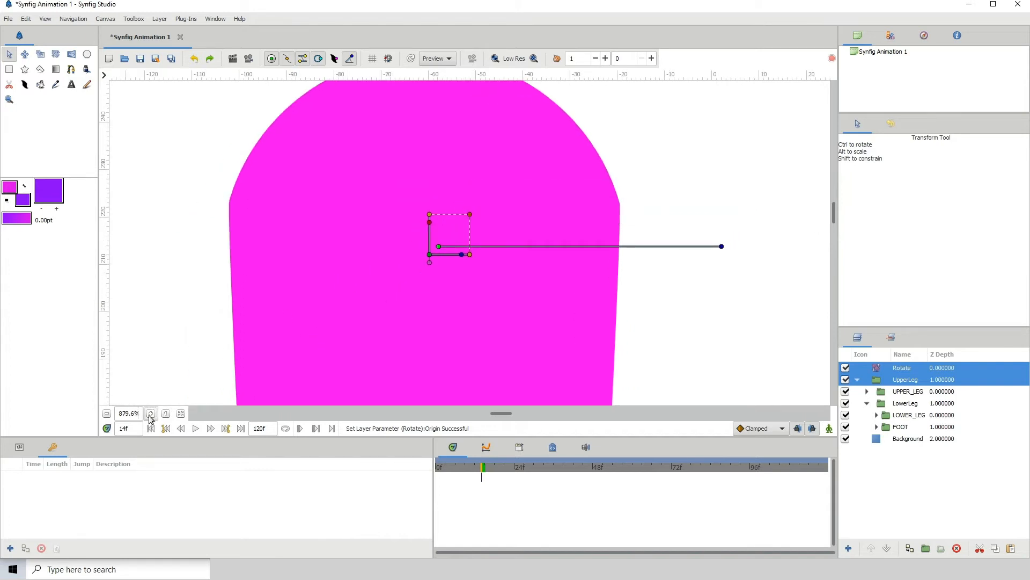
pyautogui.click(151, 413)
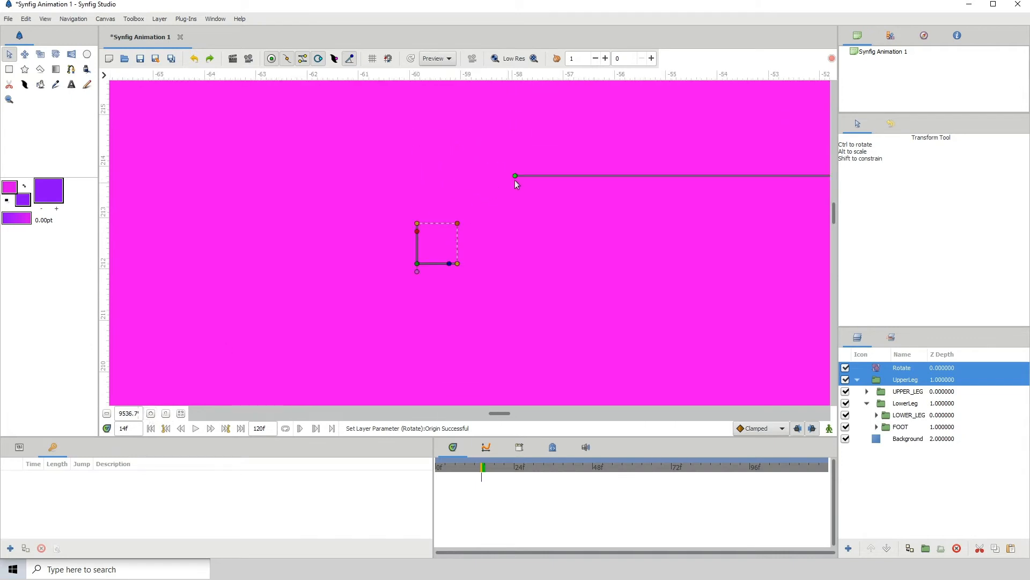
pyautogui.click(152, 414)
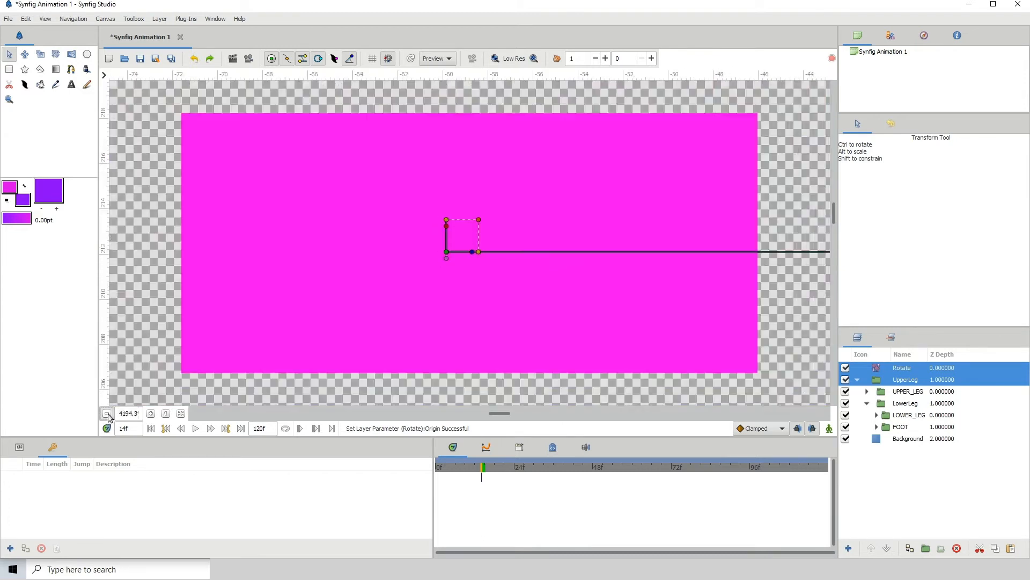
pyautogui.click(108, 414)
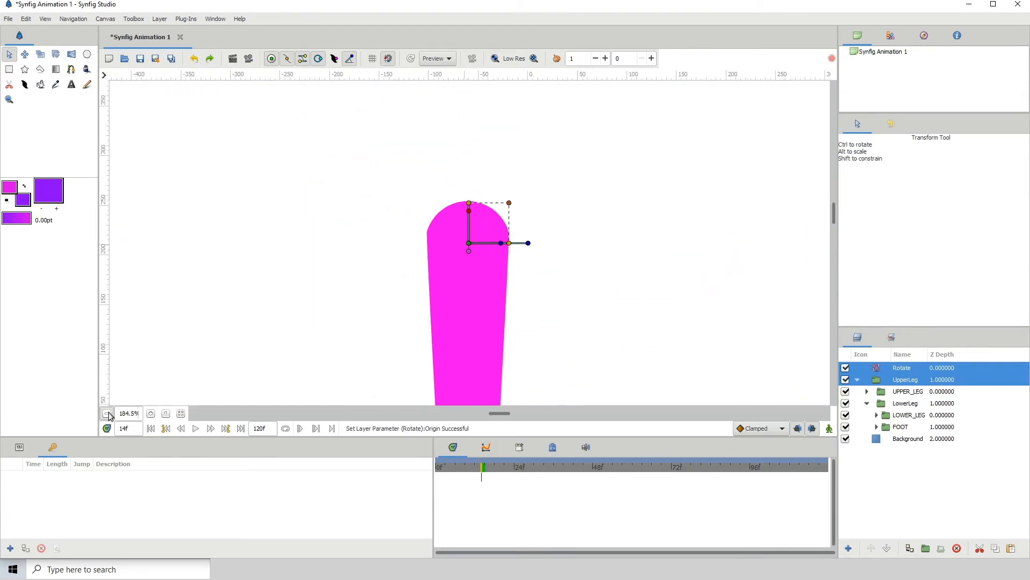
# Rename the hip Rotate layer to UPPER_LEG_CONTROL.
pyautogui.click(108, 413)
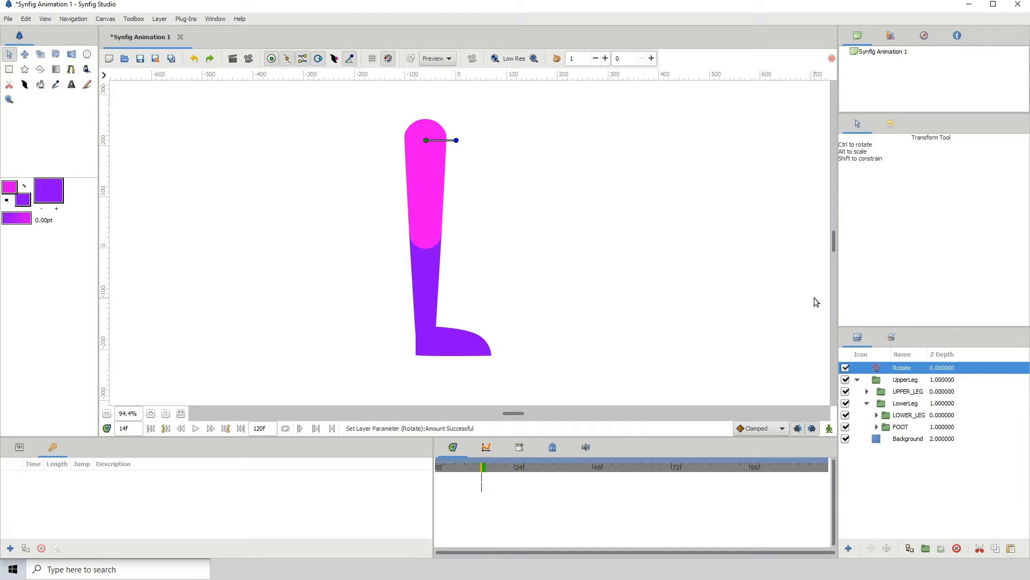
pyautogui.doubleClick(901, 367)
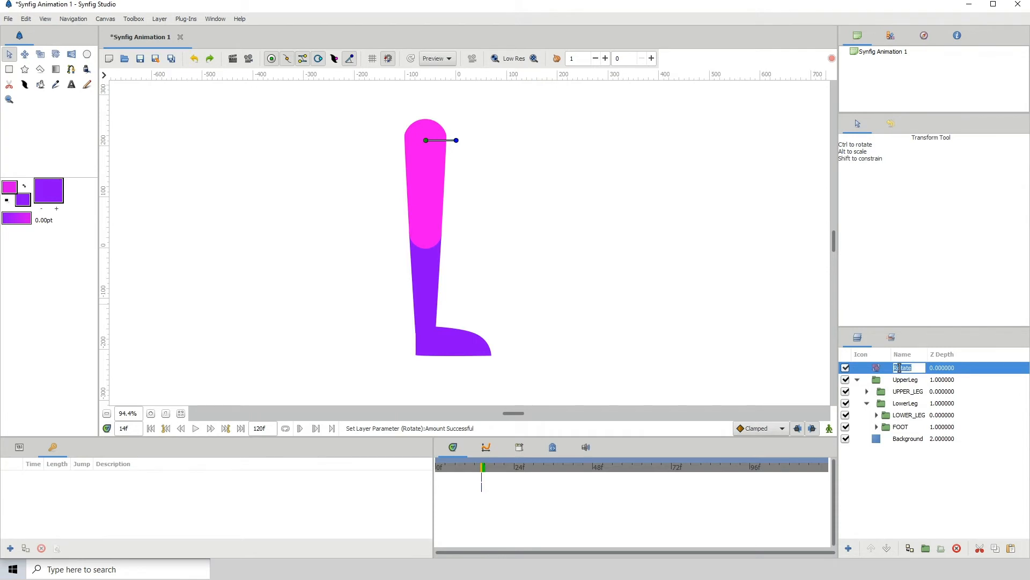
pyautogui.write('UPP')
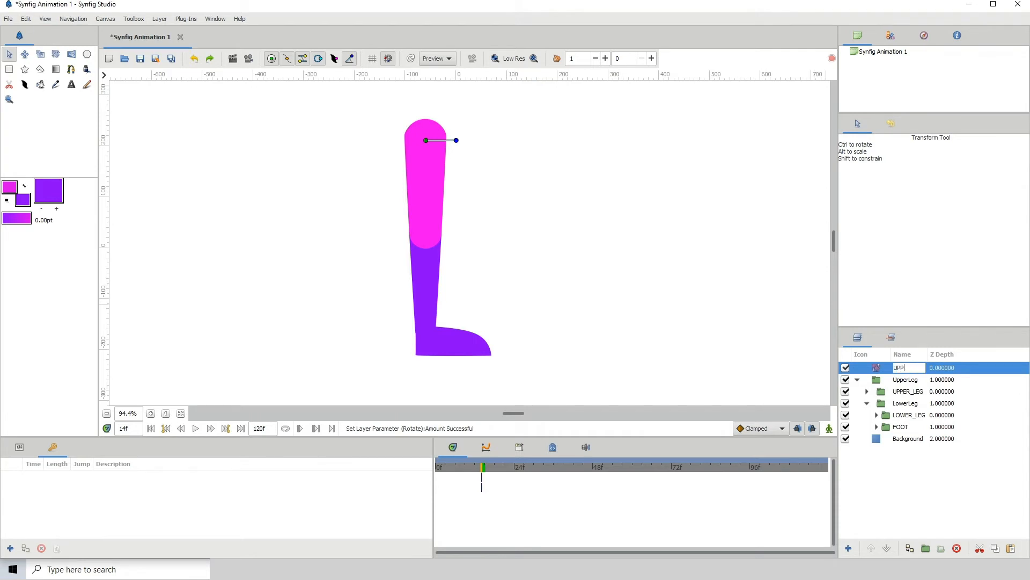
pyautogui.write('UPPER_LEG_CONTROL')
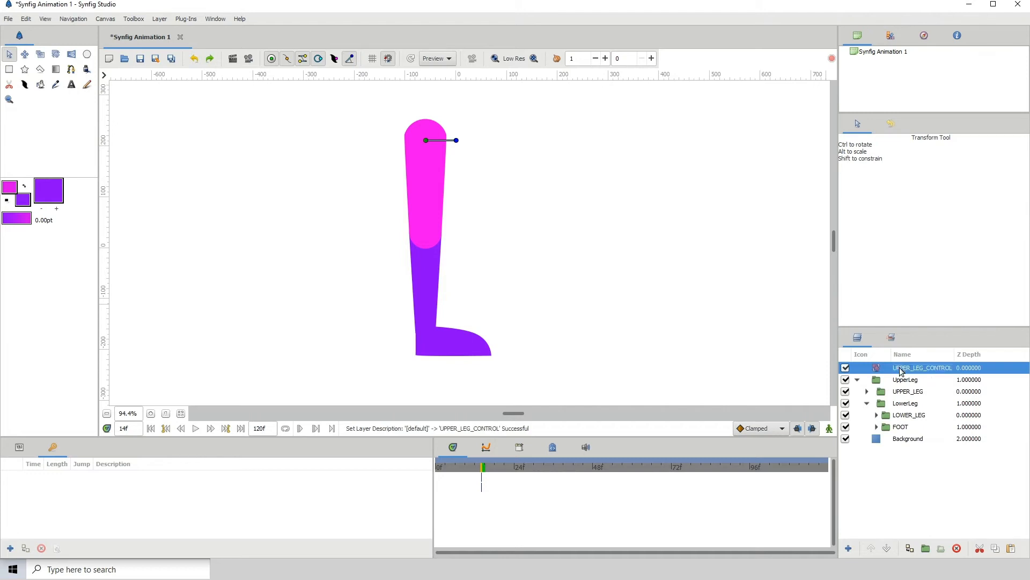
pyautogui.moveTo(888, 393)
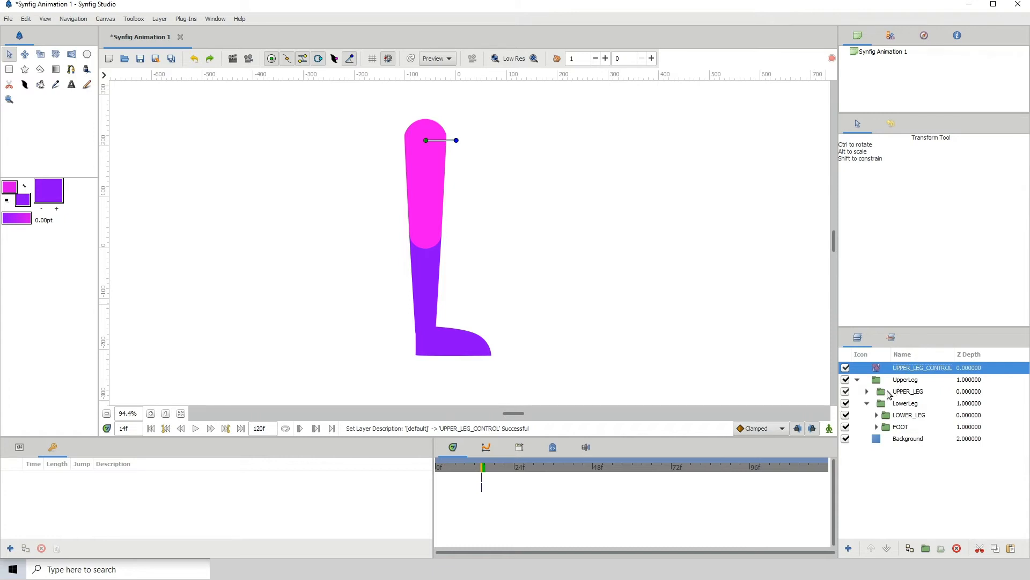
pyautogui.click(907, 391)
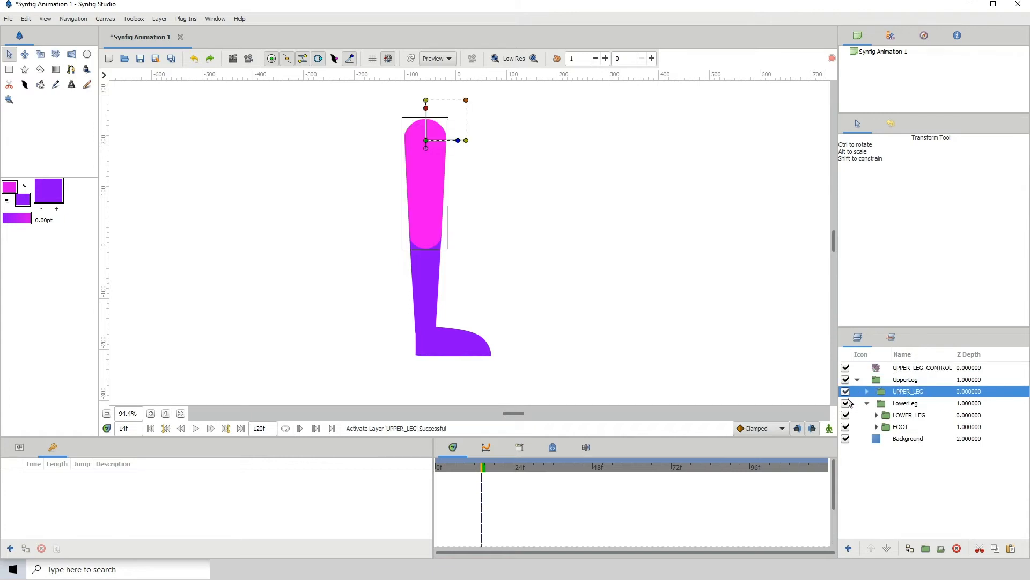
pyautogui.click(906, 403)
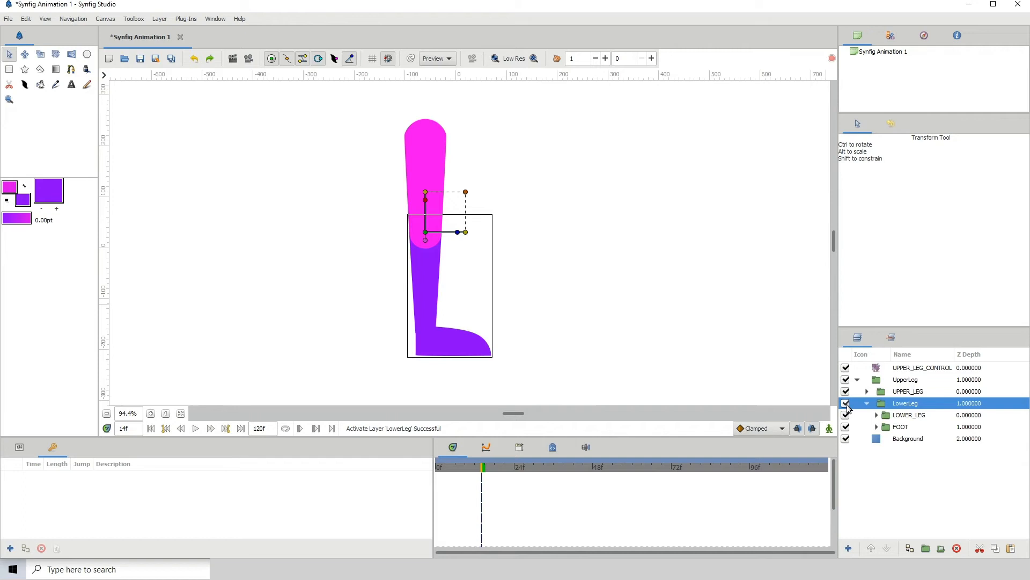
pyautogui.click(909, 414)
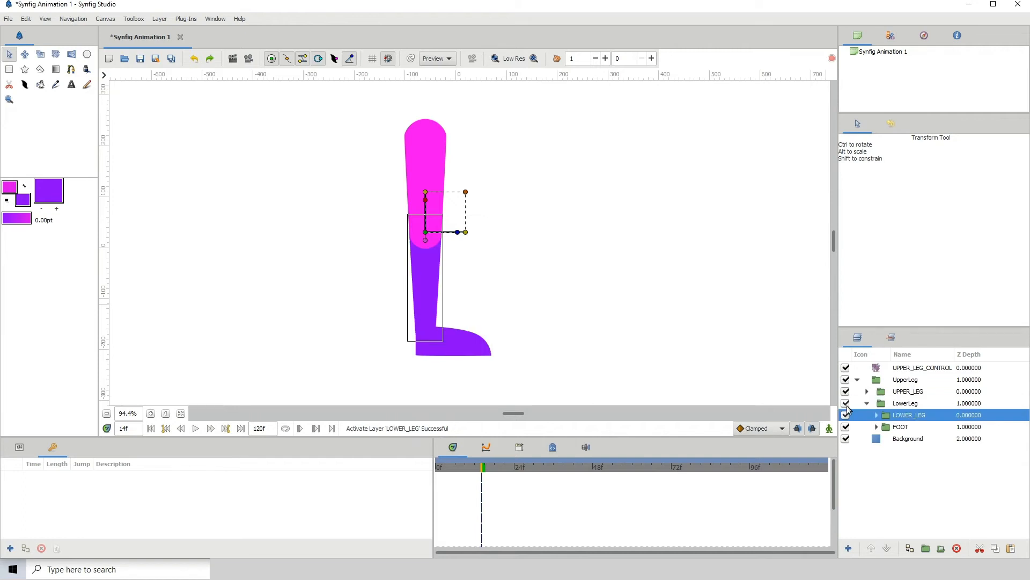
pyautogui.click(905, 403)
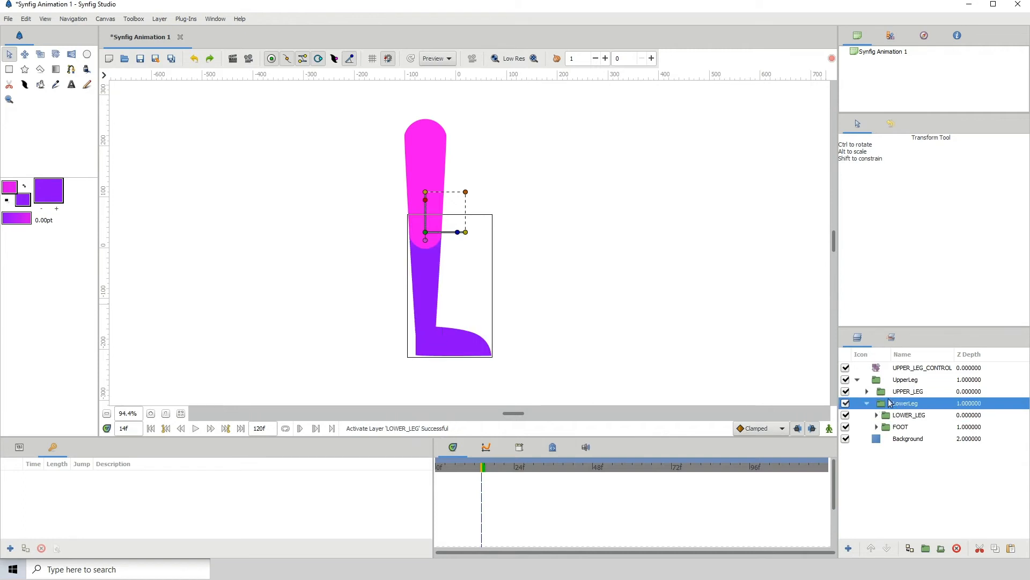
pyautogui.click(846, 402)
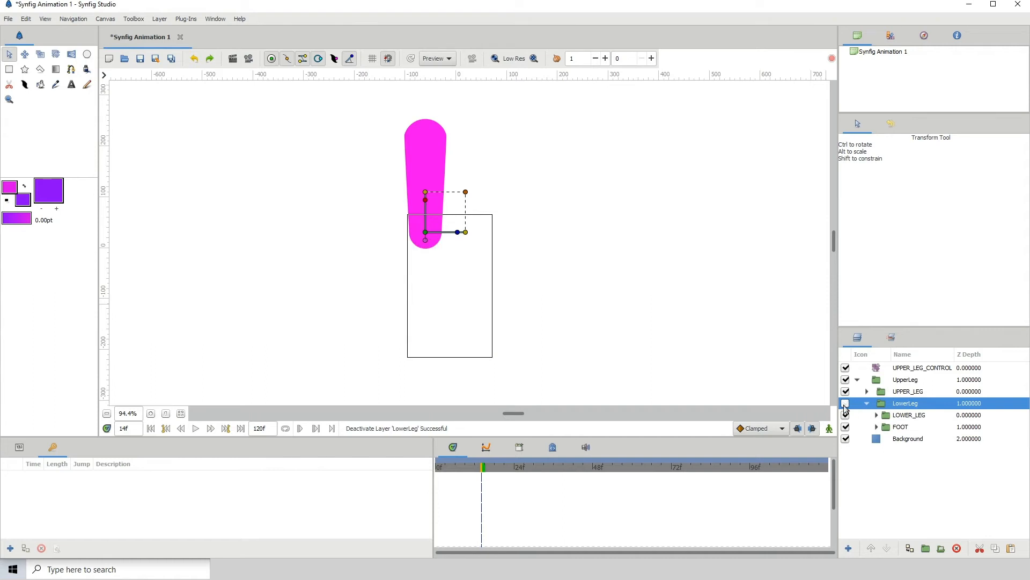
pyautogui.click(846, 403)
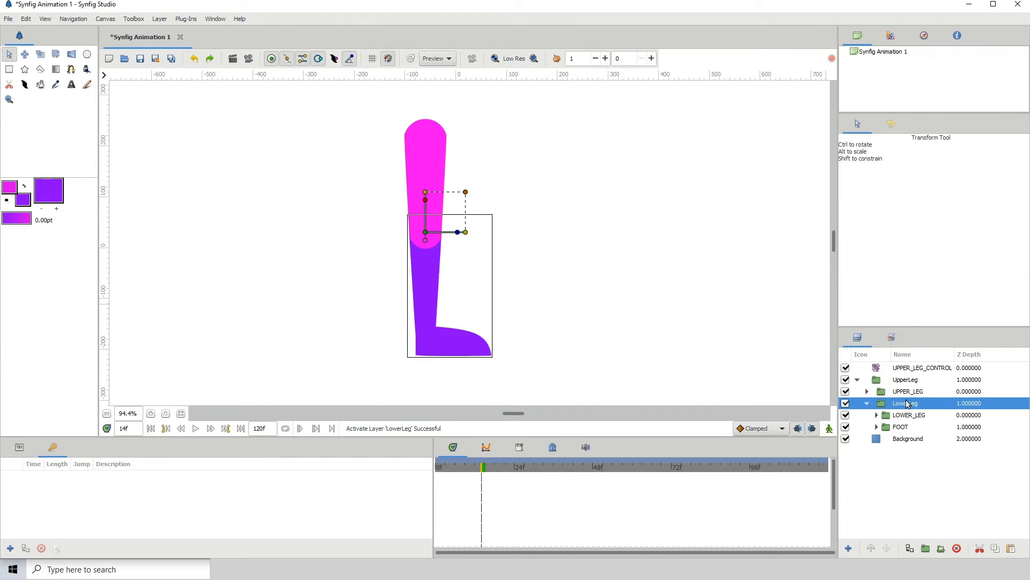
pyautogui.moveTo(906, 404)
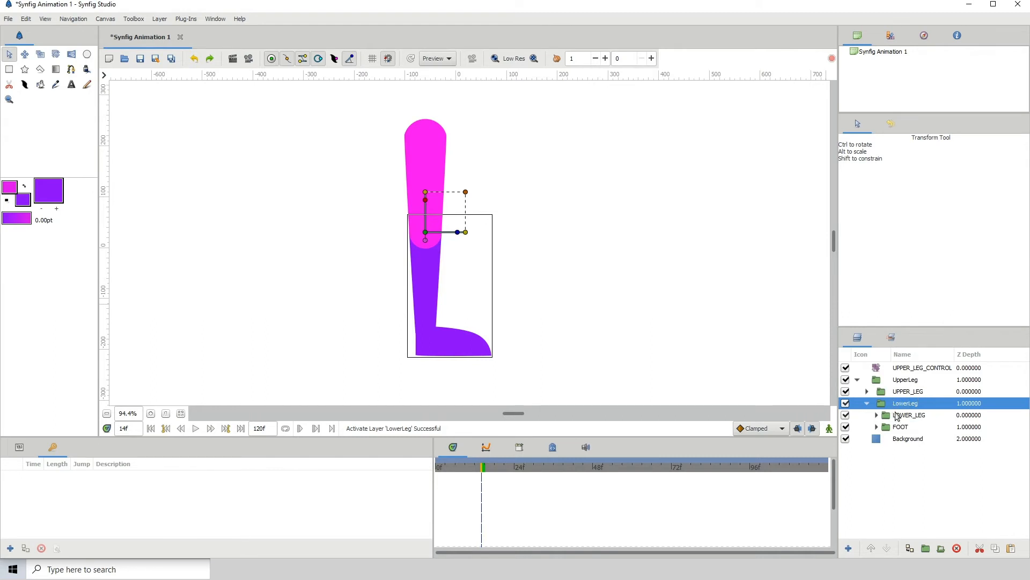
# Bring up the layer actions menu for the LowerLeg group.
pyautogui.rightClick(904, 403)
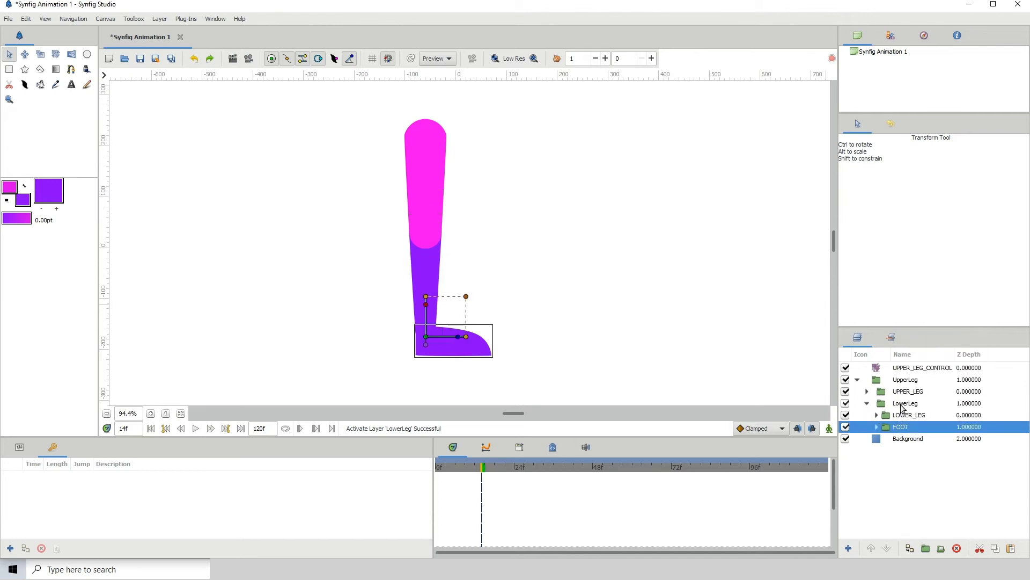
pyautogui.rightClick(906, 403)
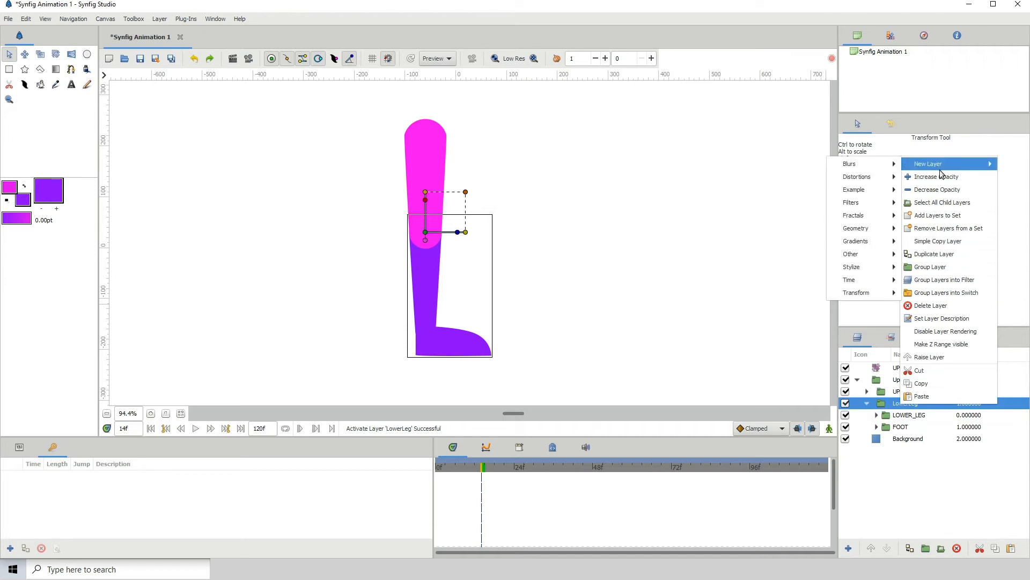
pyautogui.moveTo(857, 292)
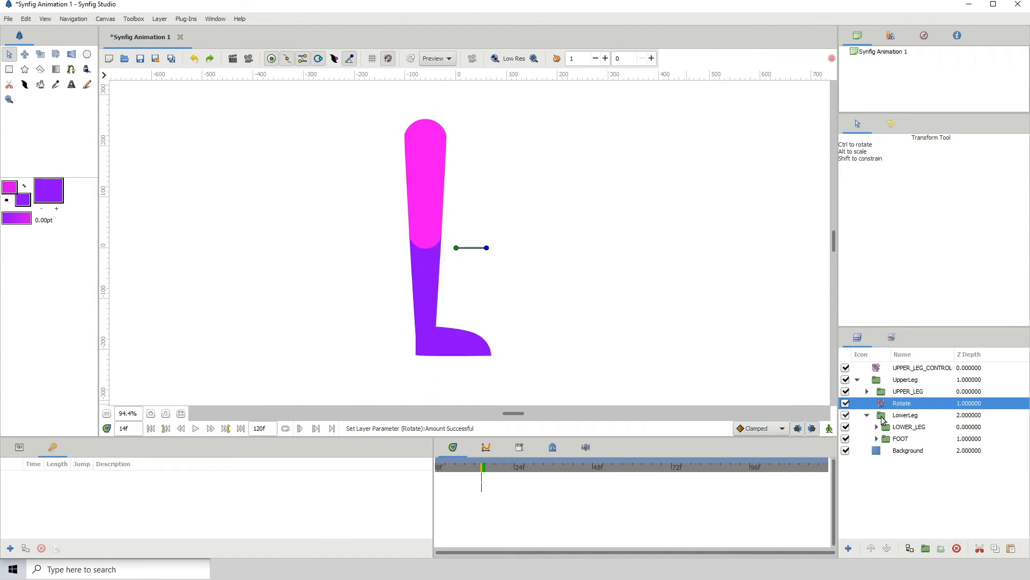
# Place the new Rotate layer's origin at the knee joint above the LowerLeg group.
pyautogui.click(905, 415)
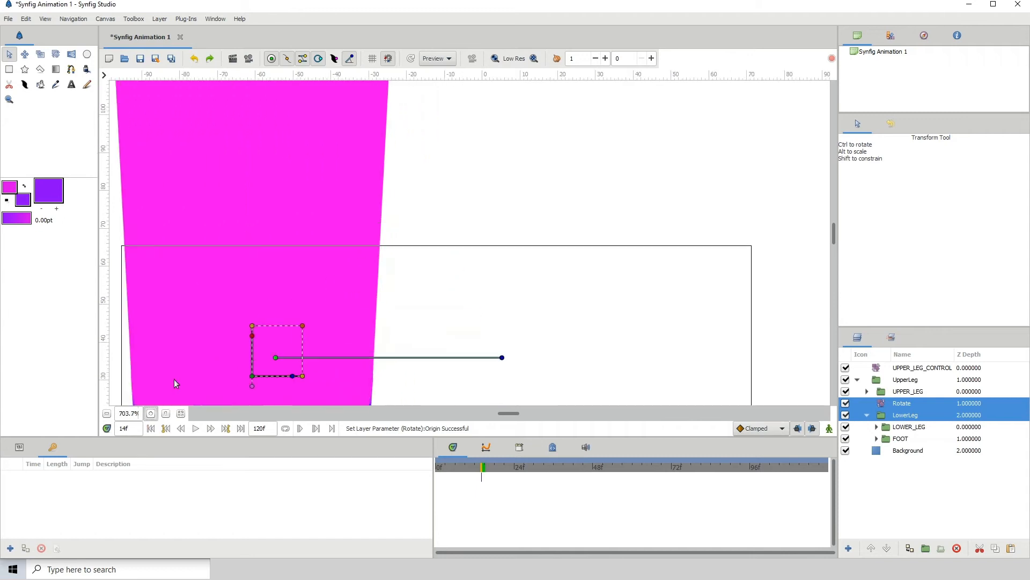
pyautogui.click(151, 413)
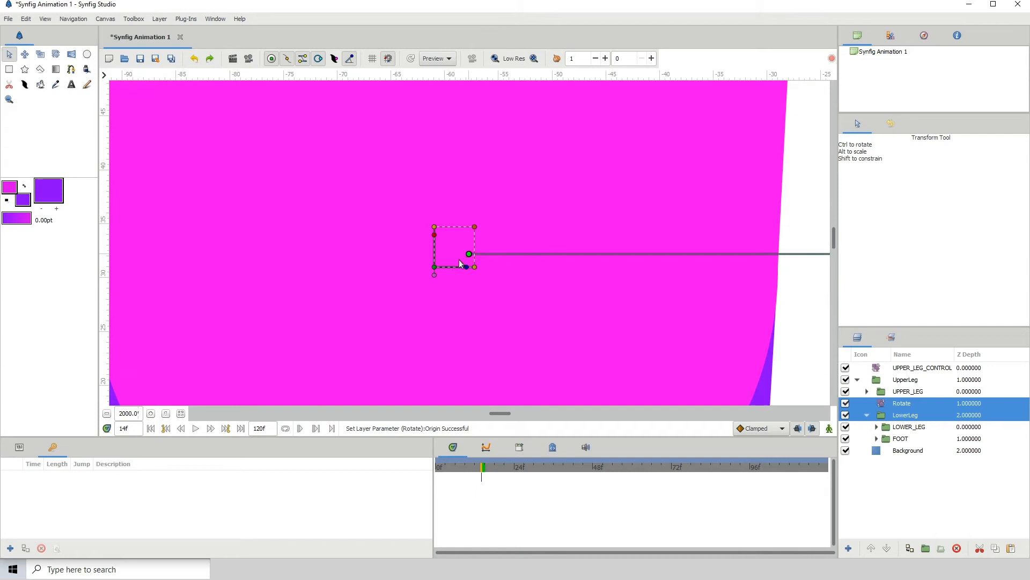
pyautogui.click(150, 413)
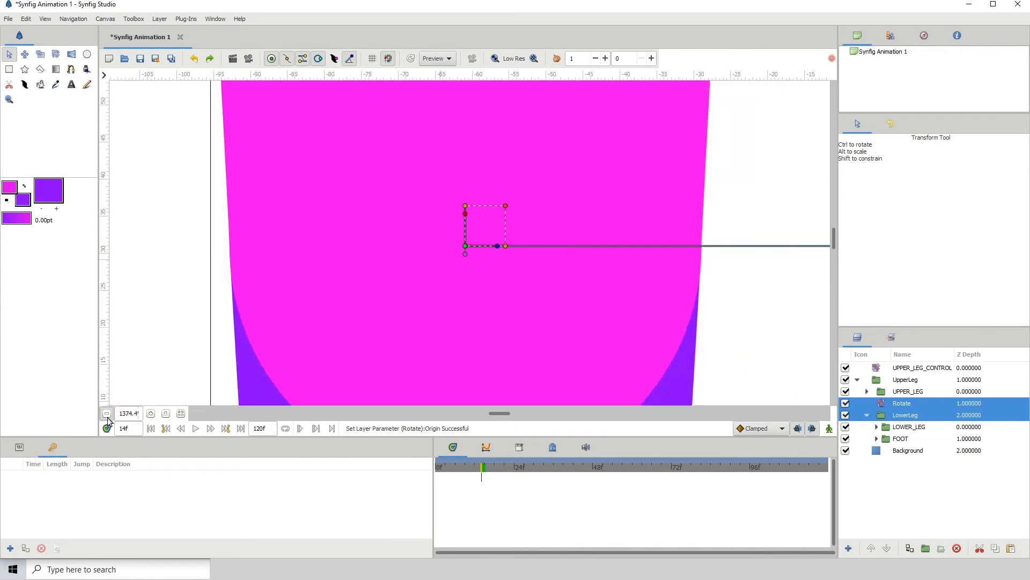
pyautogui.click(107, 413)
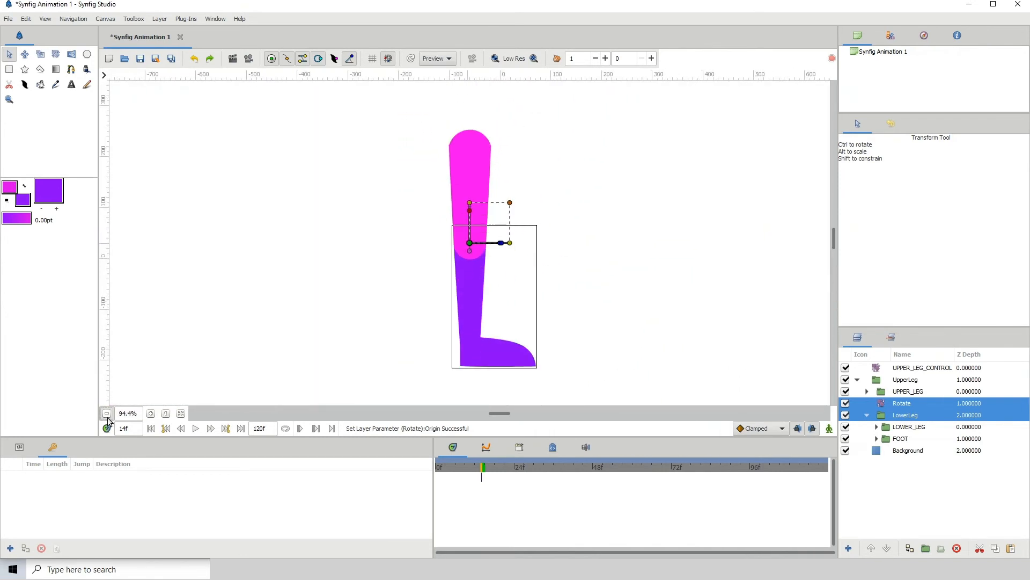
# Rename the knee Rotate layer to LOWER_LEG_CONTROL, then select the FOOT set.
pyautogui.click(903, 403)
pyautogui.write('LOWER')
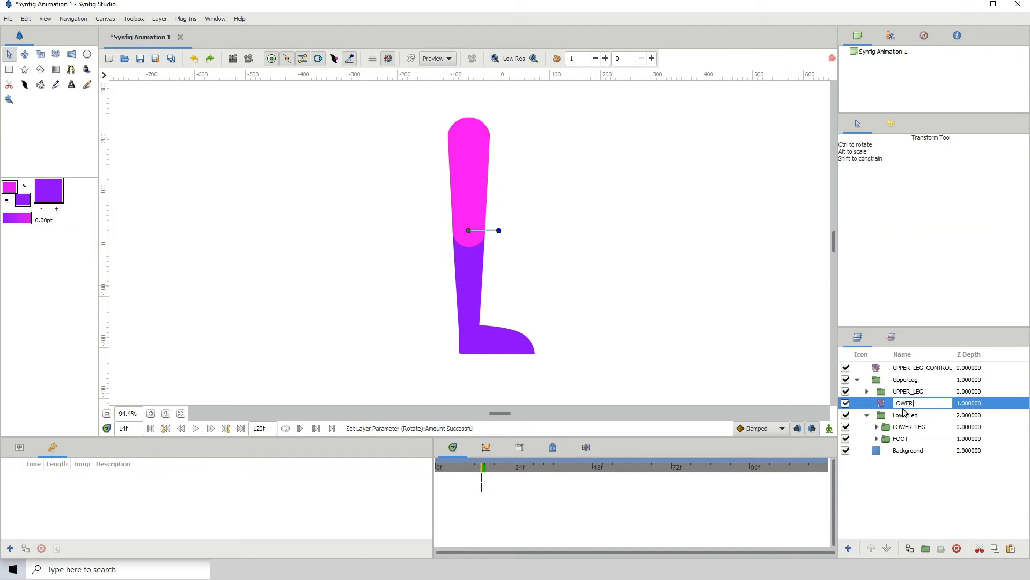
pyautogui.write('_LEG_CONTROL')
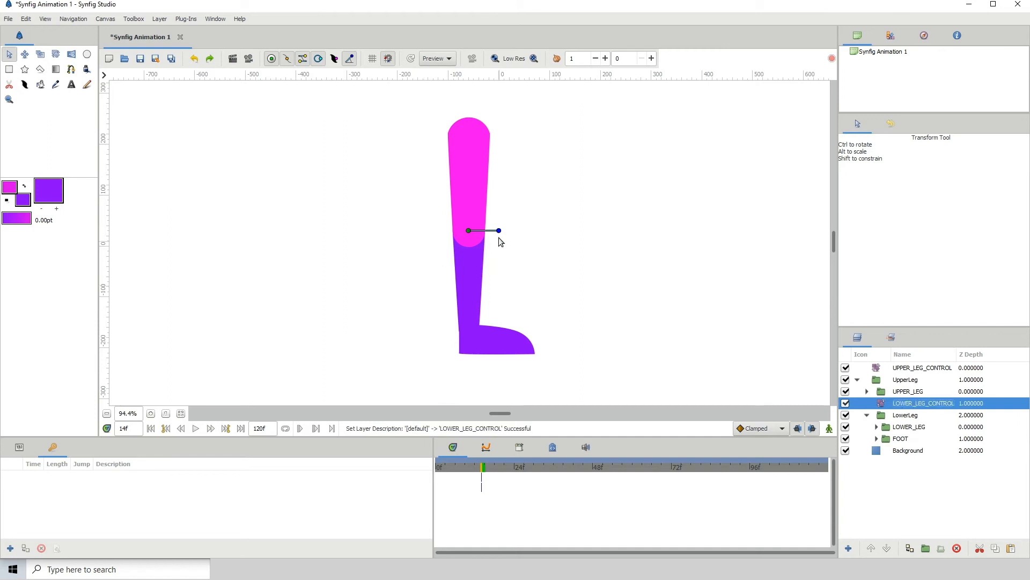
pyautogui.click(194, 58)
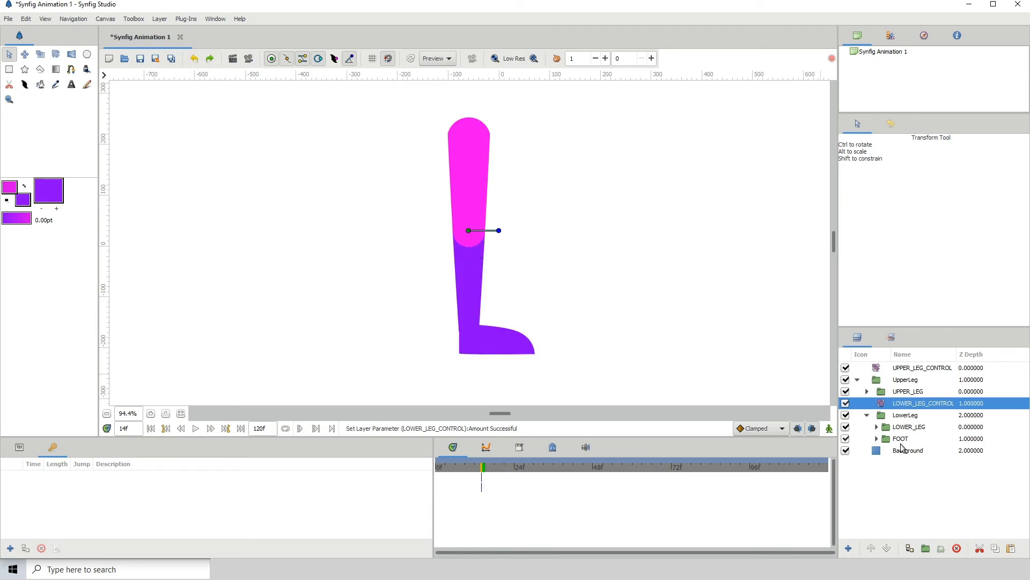
pyautogui.click(901, 438)
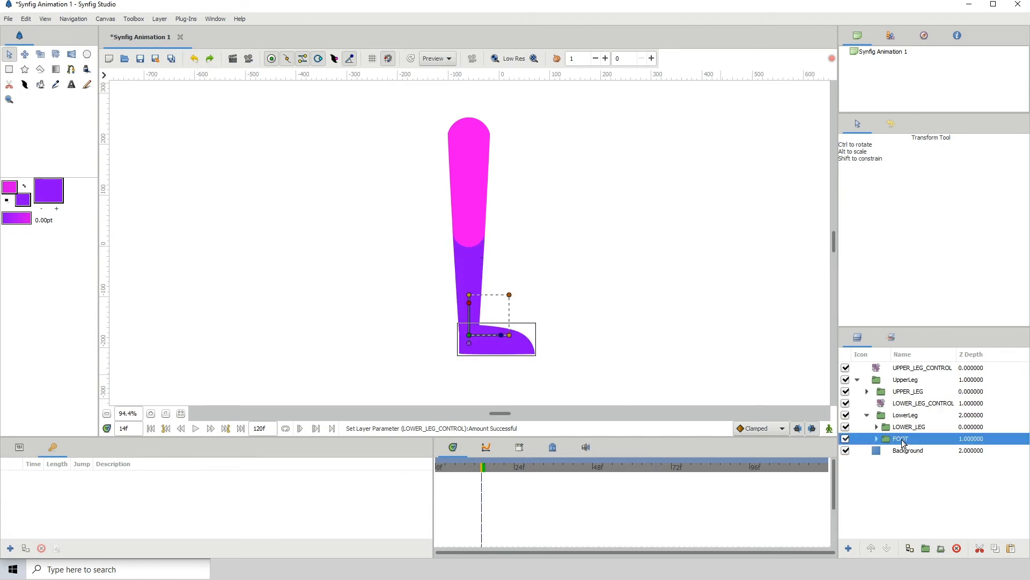
# Add a Rotate layer above FOOT inside LowerLeg and zoom toward the ankle.
pyautogui.rightClick(900, 438)
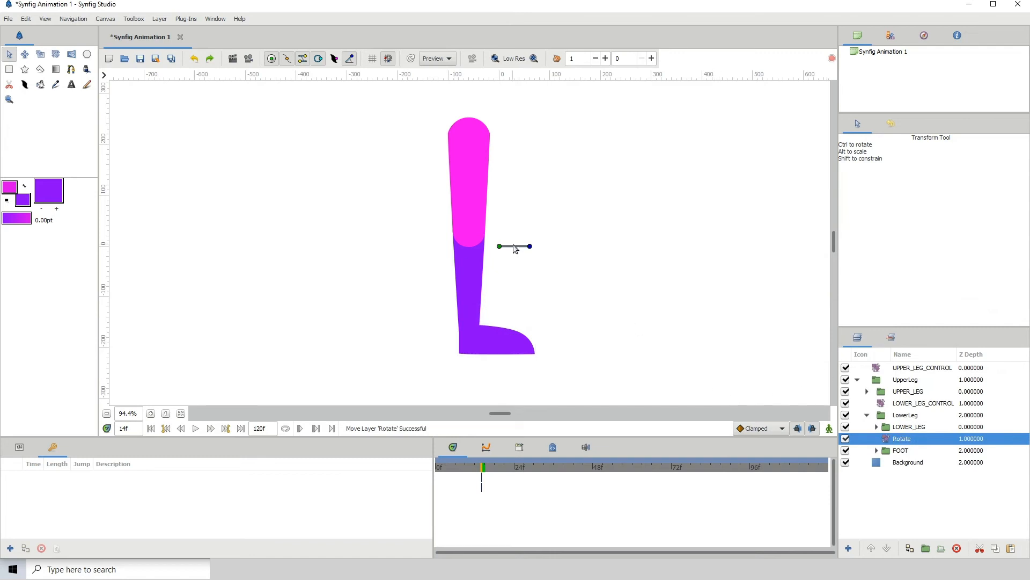
pyautogui.click(901, 449)
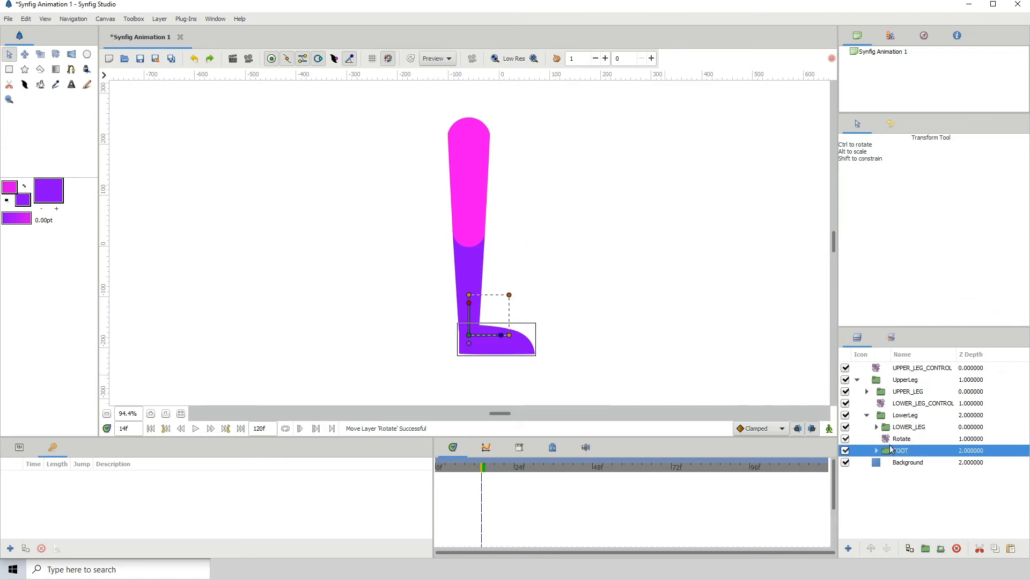
pyautogui.click(902, 438)
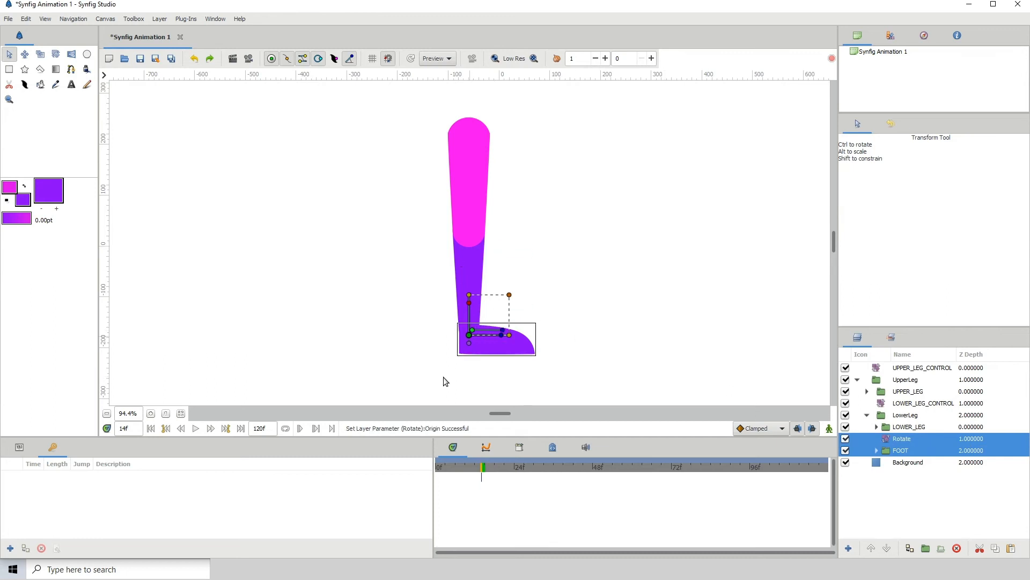
pyautogui.scroll(3)
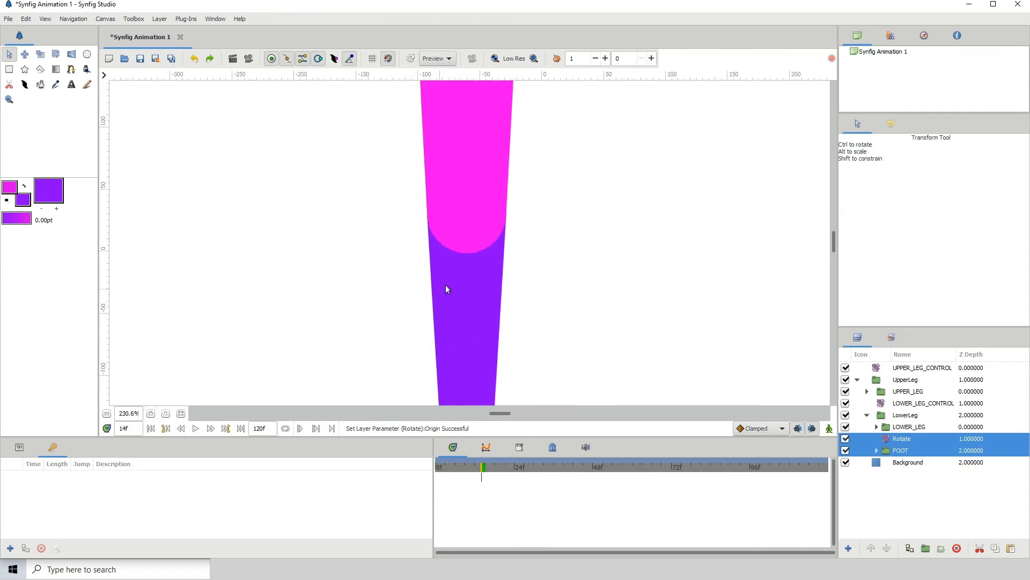
pyautogui.click(150, 413)
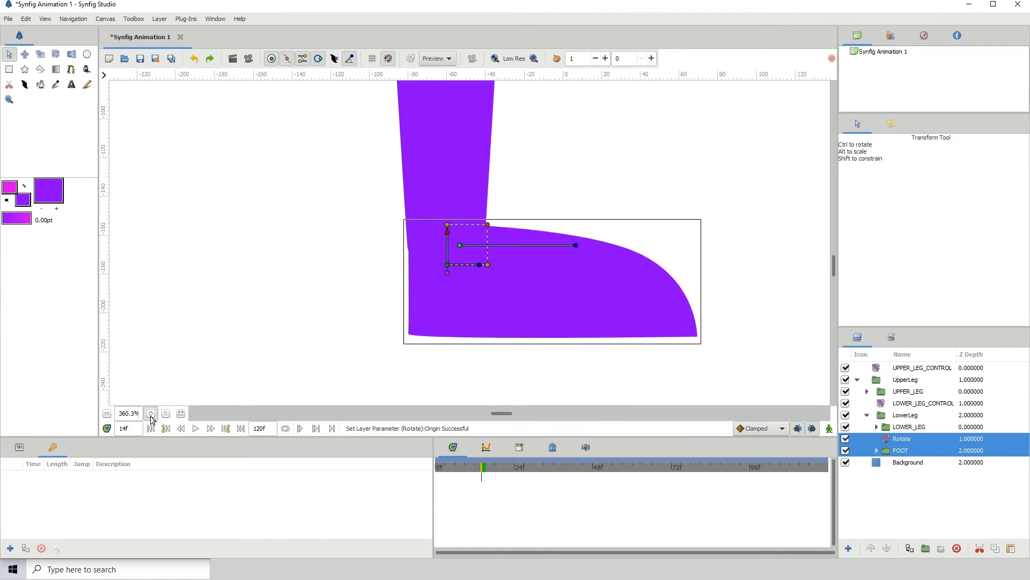
# Snap the foot Rotate layer's origin onto the ankle corner and zoom back out.
pyautogui.click(152, 413)
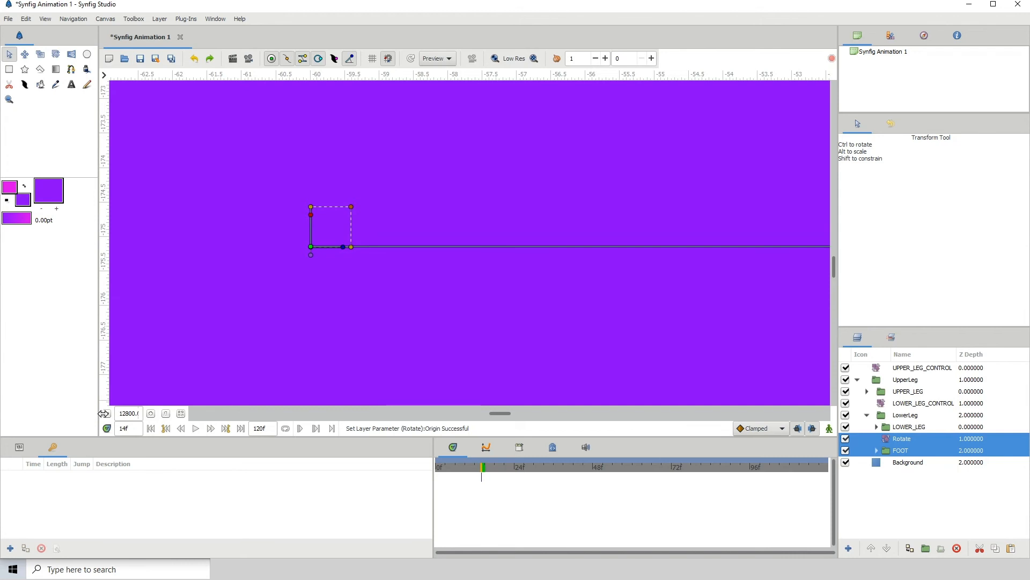
pyautogui.click(107, 413)
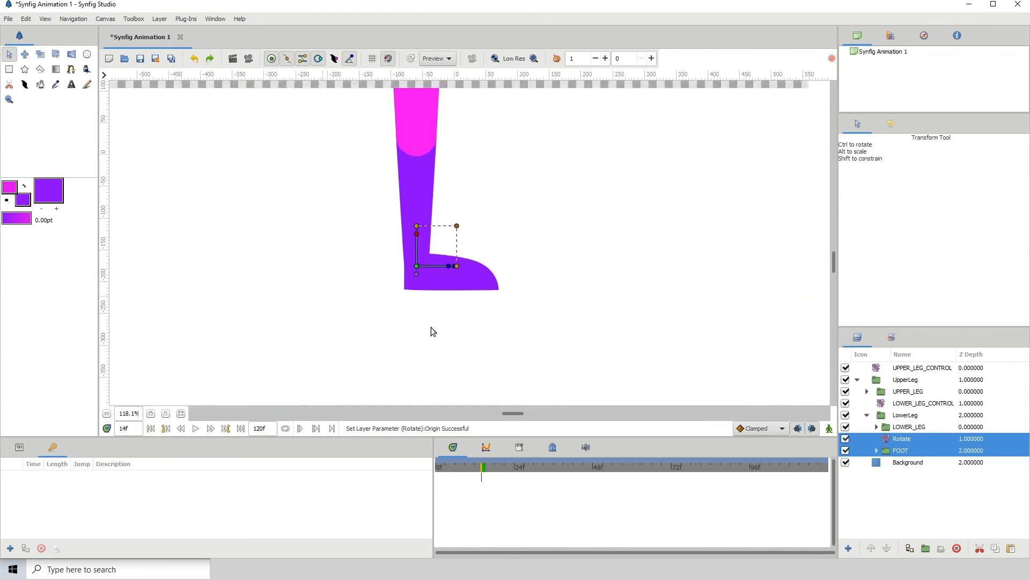
# Test-swivel the foot on its ankle pivot, then undo so it returns to its original angle.
pyautogui.click(901, 438)
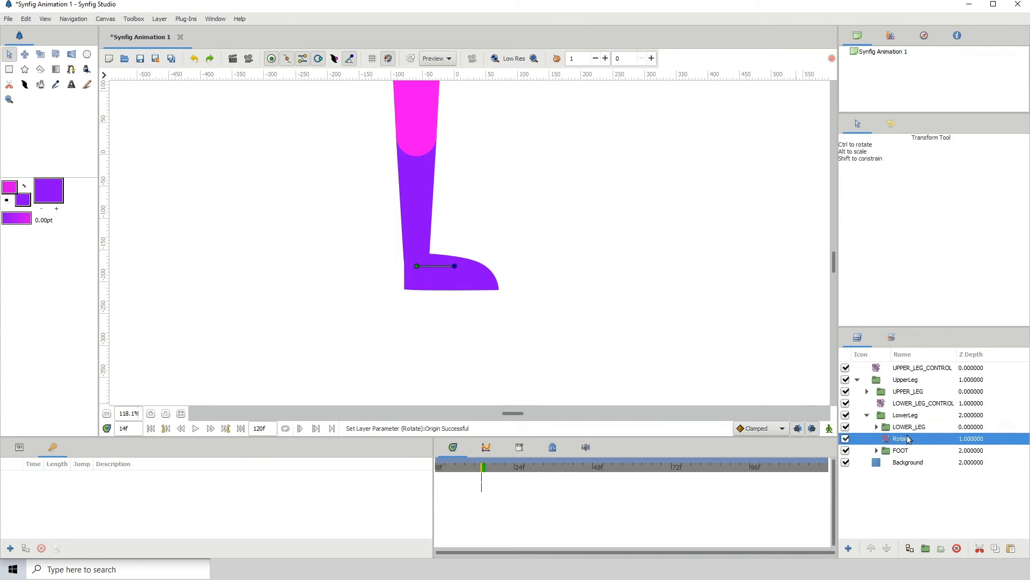
pyautogui.moveTo(508, 250)
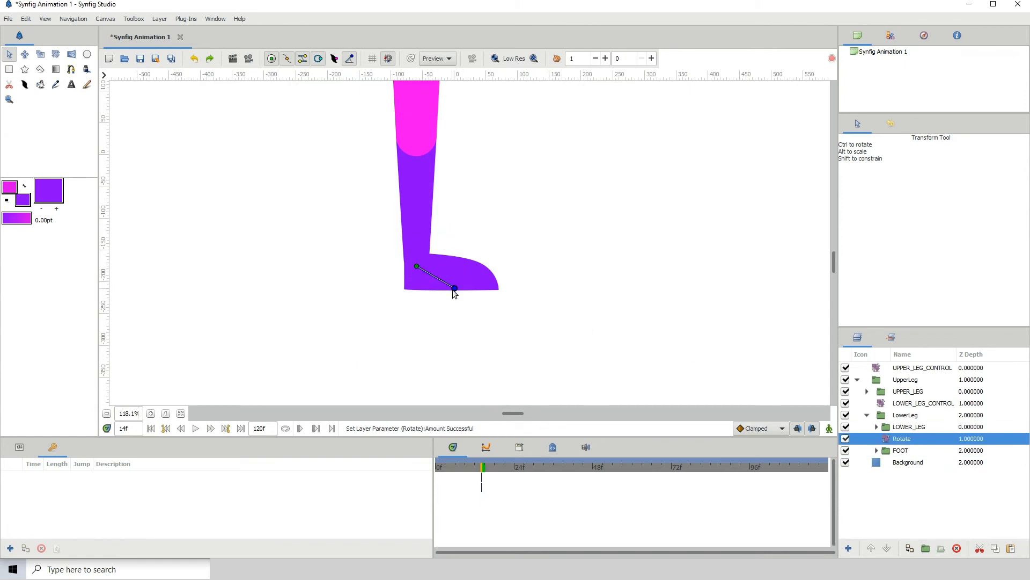
pyautogui.click(195, 58)
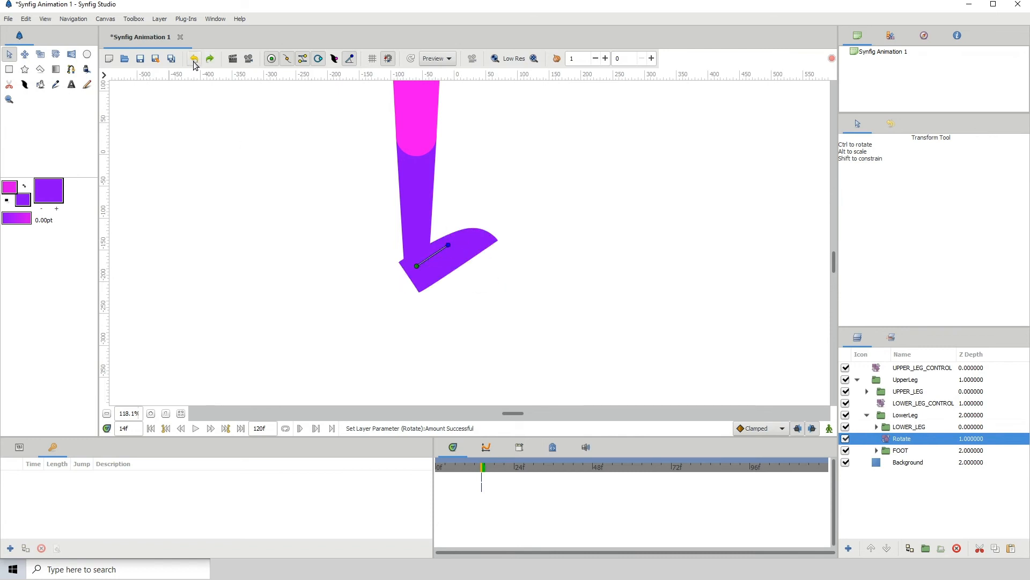
pyautogui.click(194, 58)
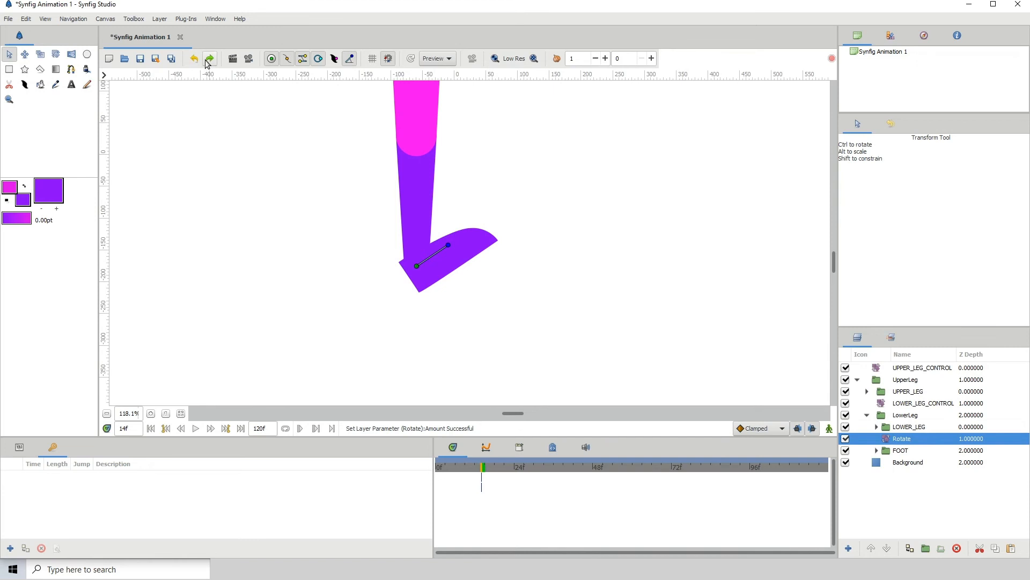
pyautogui.click(209, 58)
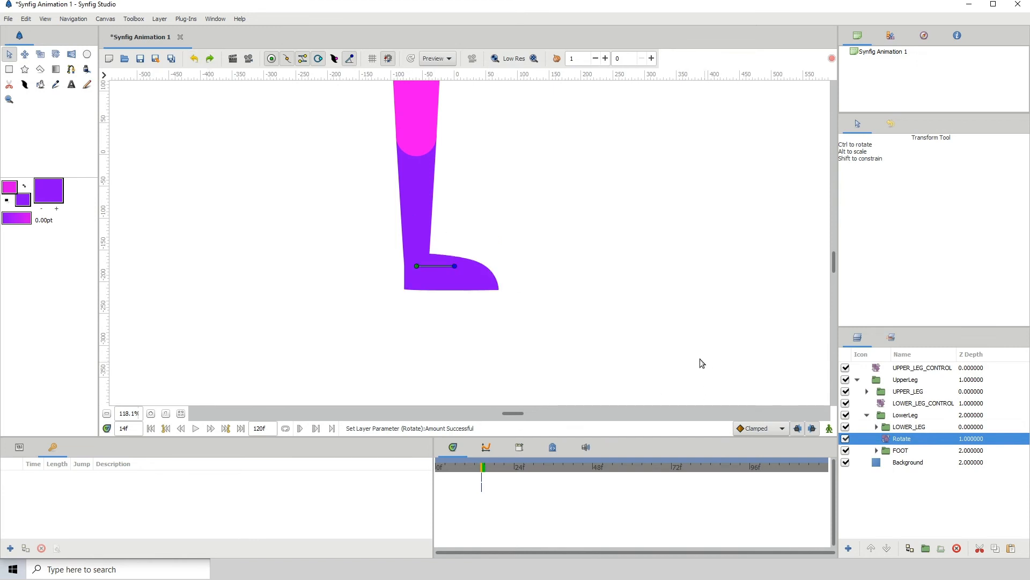
# Rename the ankle Rotate layer to FOOT_CONTROL and select UPPER_LEG_CONTROL.
pyautogui.doubleClick(903, 438)
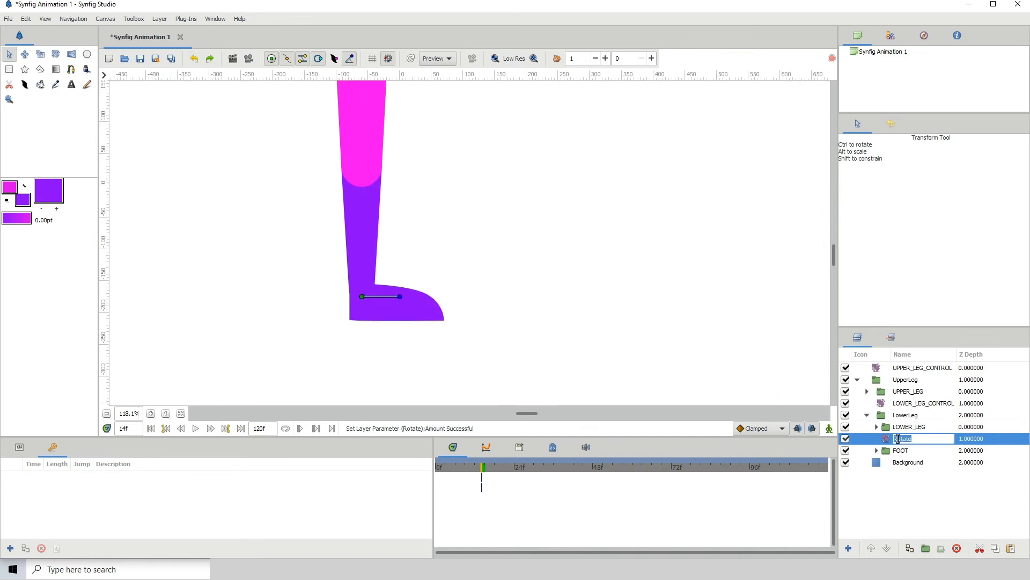
pyautogui.write('FOOT_CON')
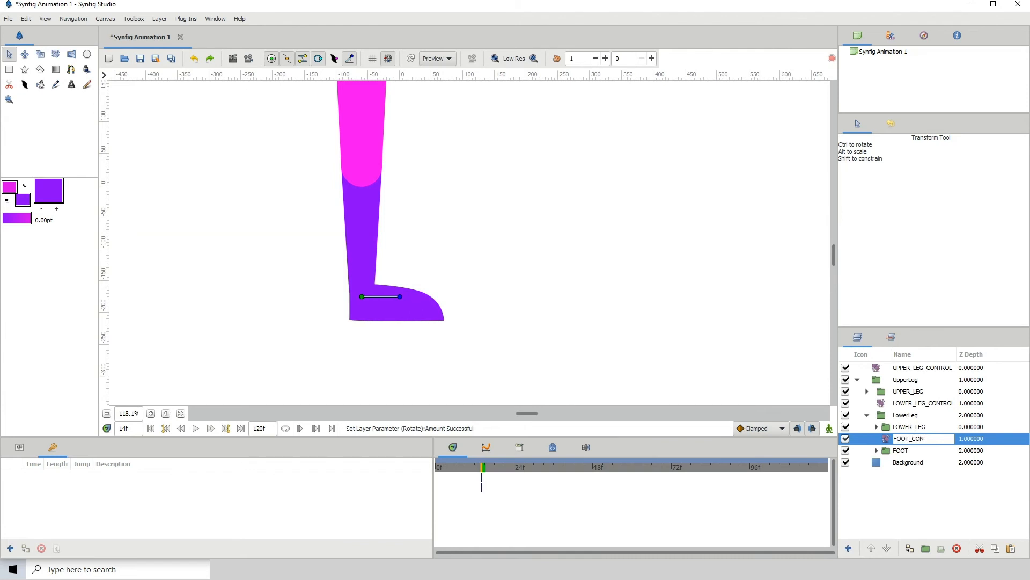
pyautogui.press('Return')
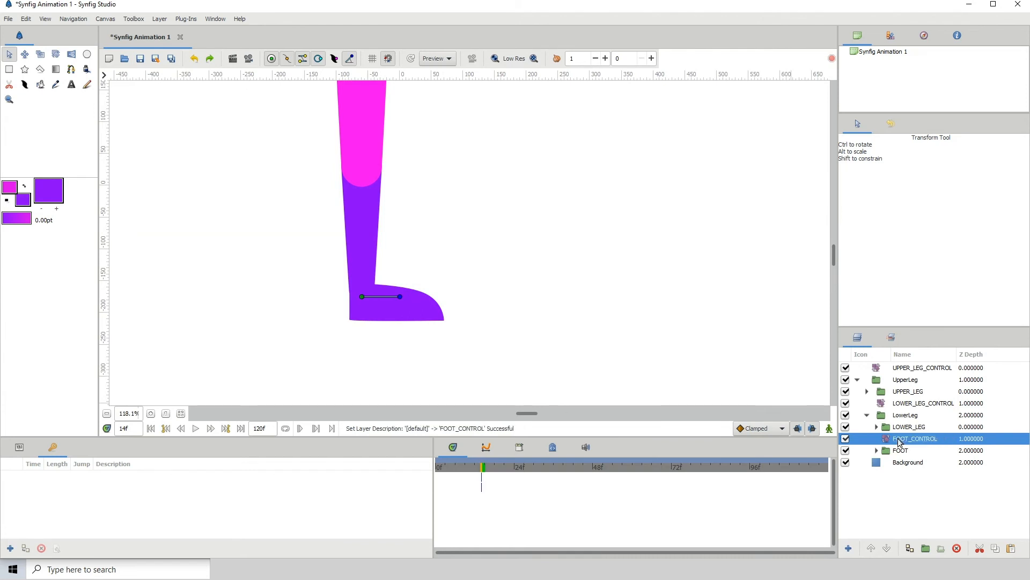
pyautogui.scroll(-3)
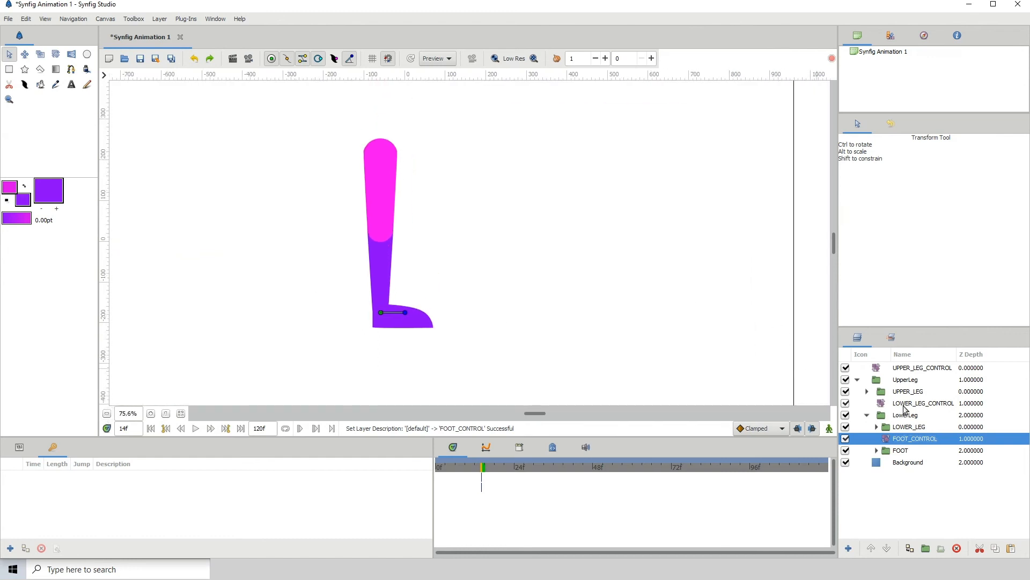
pyautogui.click(922, 367)
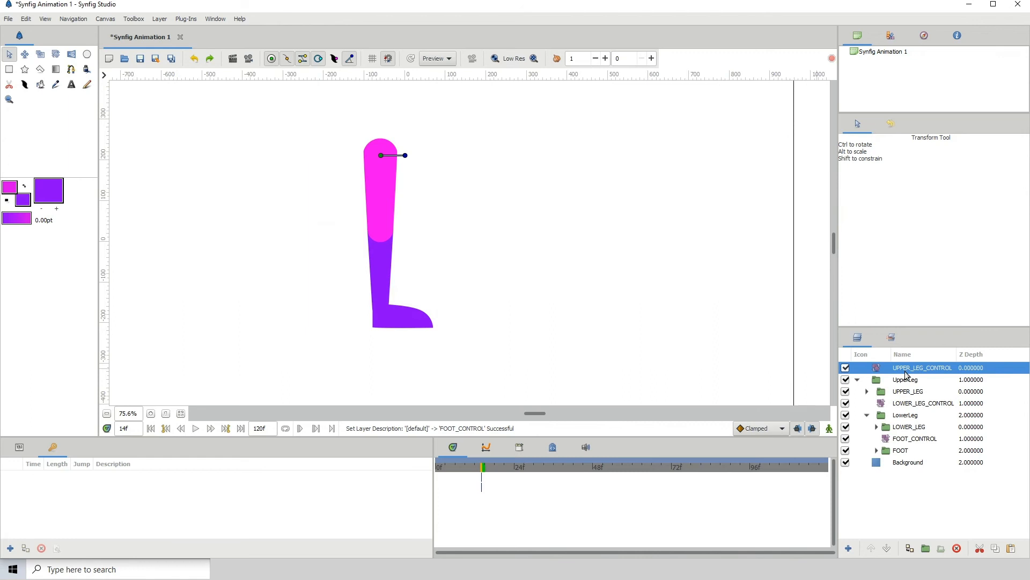
pyautogui.moveTo(913, 404)
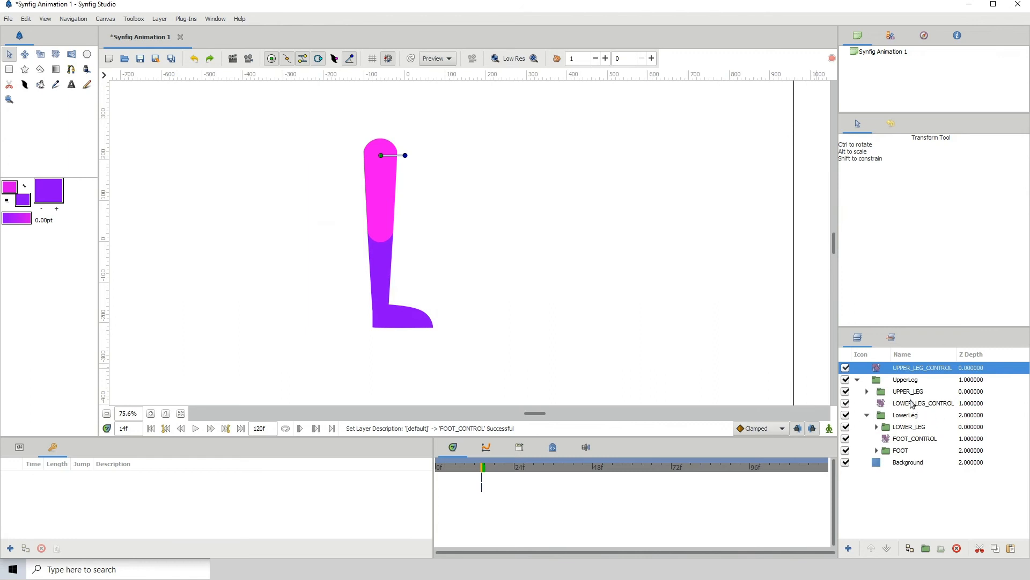
pyautogui.moveTo(902, 404)
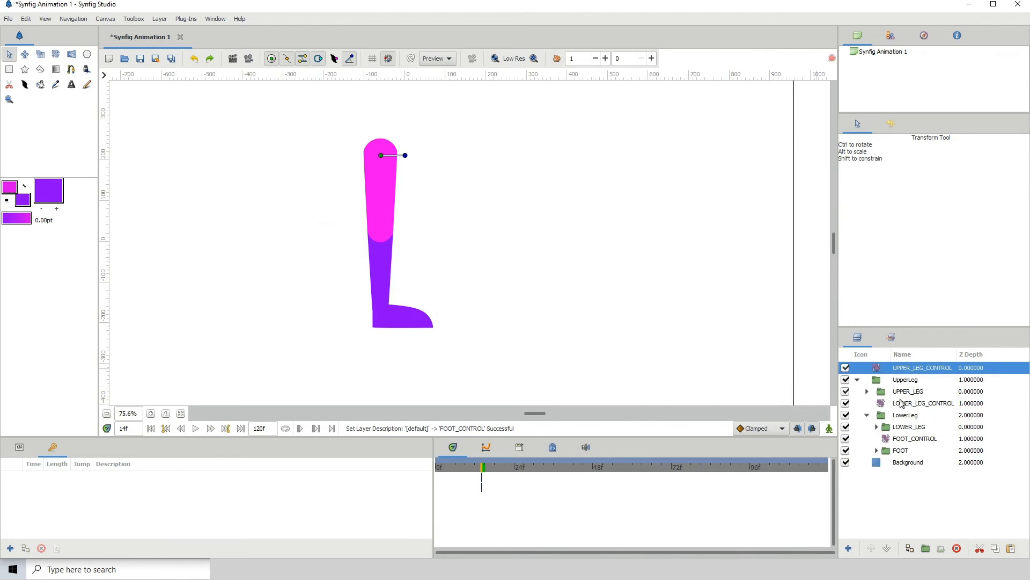
# Add UPPER_LEG_CONTROL to a new layer set named 01_UPPER_LEG.
pyautogui.rightClick(921, 367)
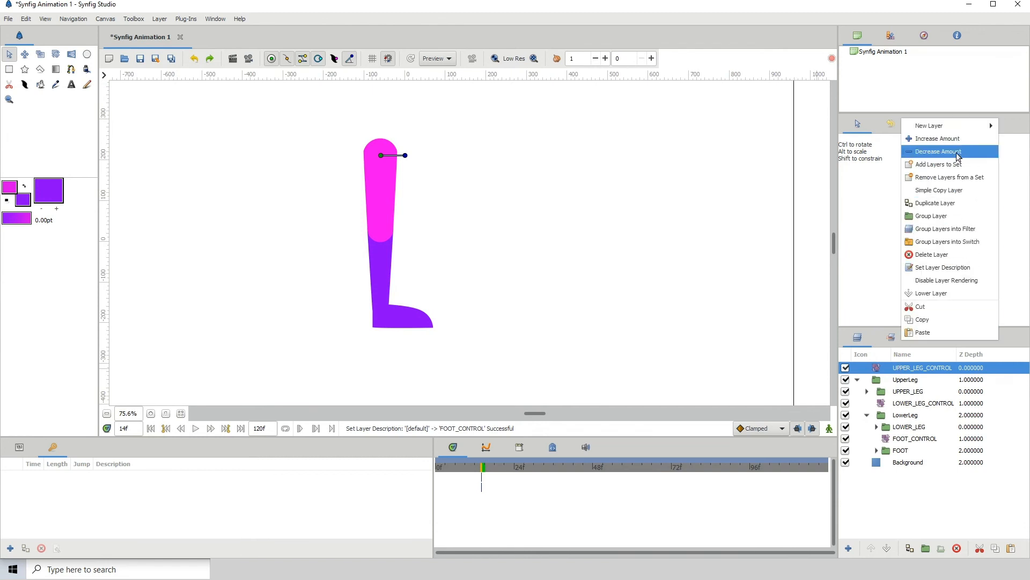
pyautogui.moveTo(948, 178)
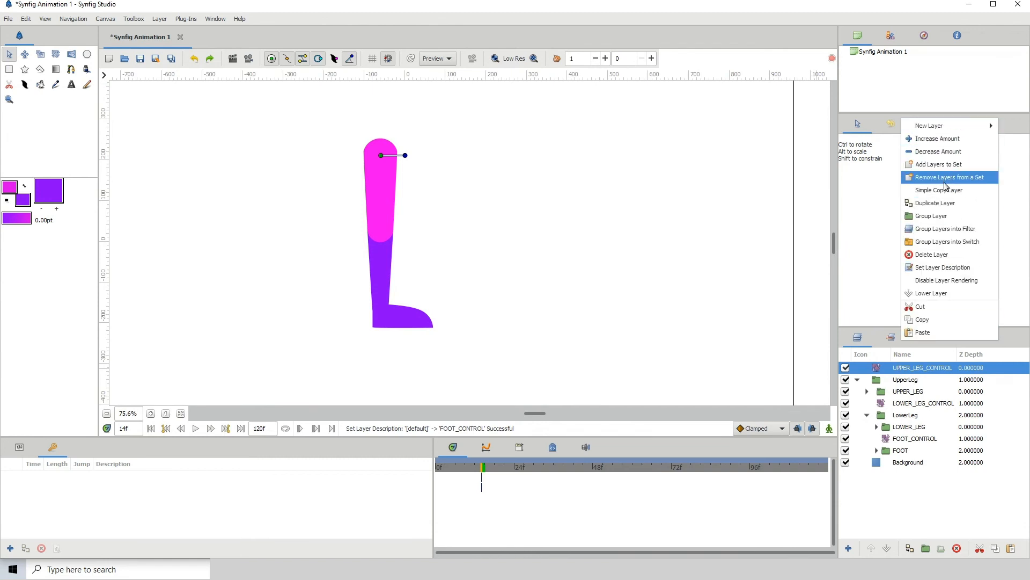
pyautogui.click(939, 163)
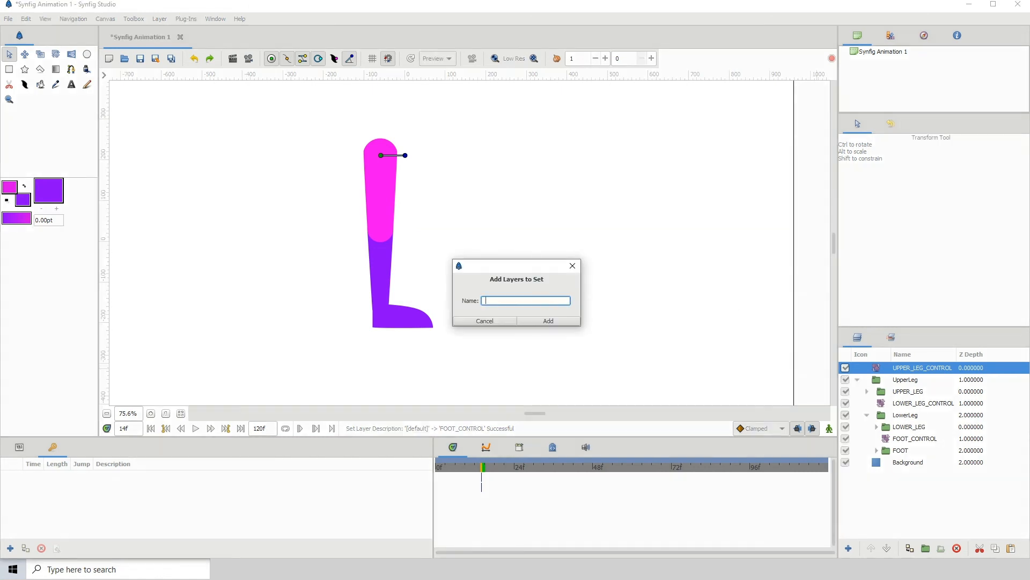
pyautogui.write('01')
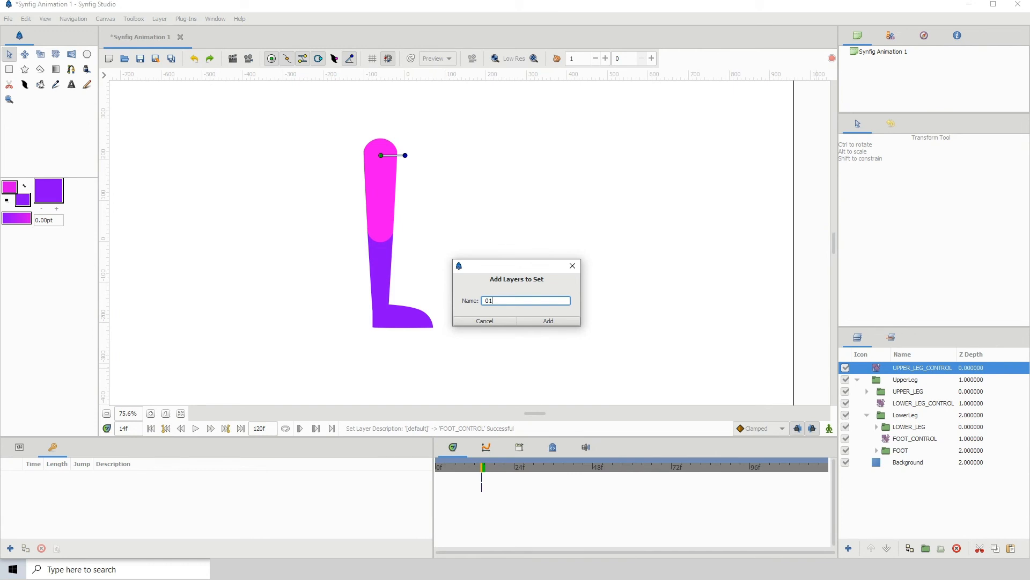
pyautogui.write('_')
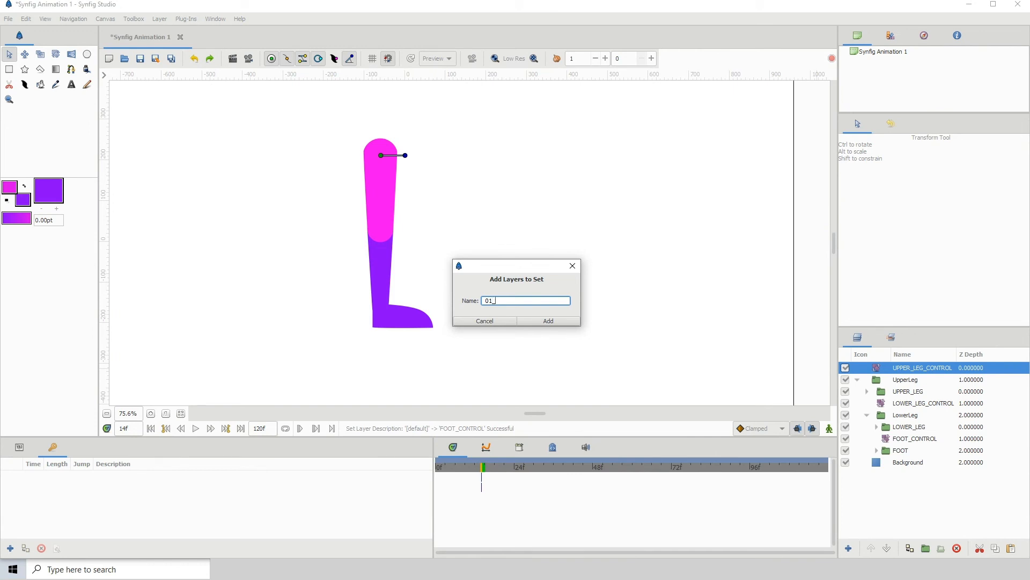
pyautogui.write('UPPER_L')
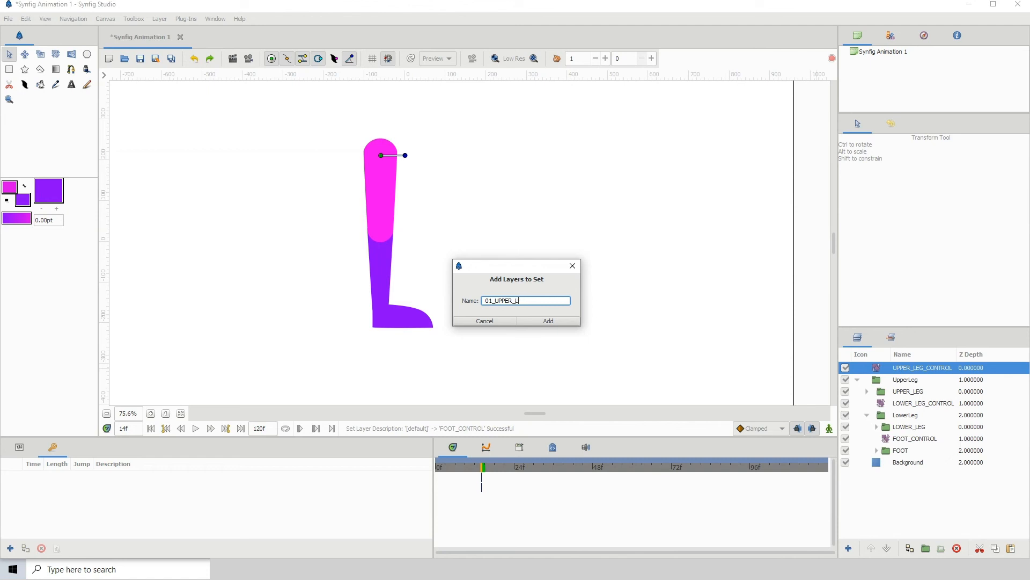
pyautogui.click(547, 321)
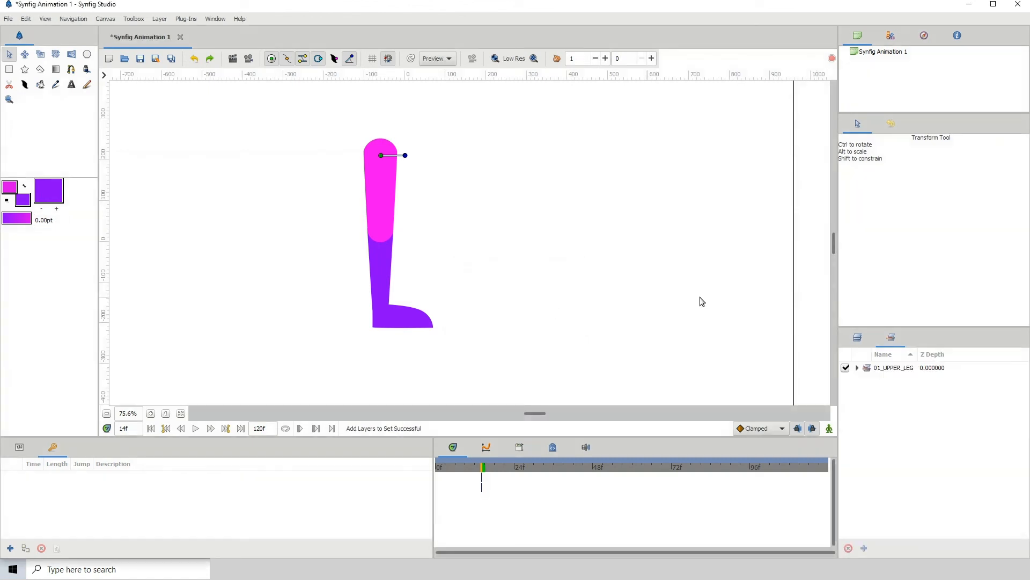
# Add LOWER_LEG_CONTROL to a new layer set named 02_LOWER_LEG.
pyautogui.rightClick(894, 403)
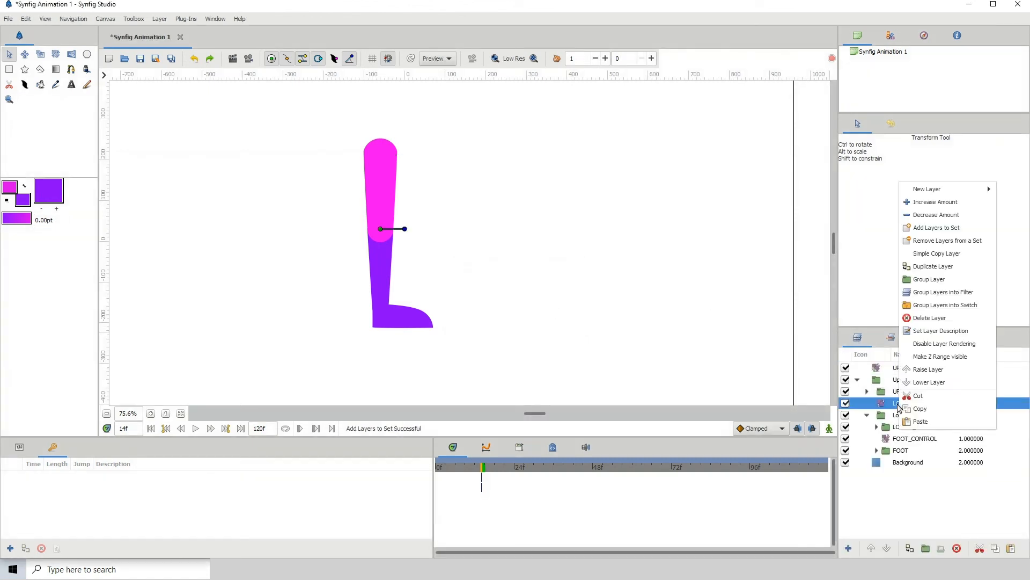
pyautogui.click(936, 227)
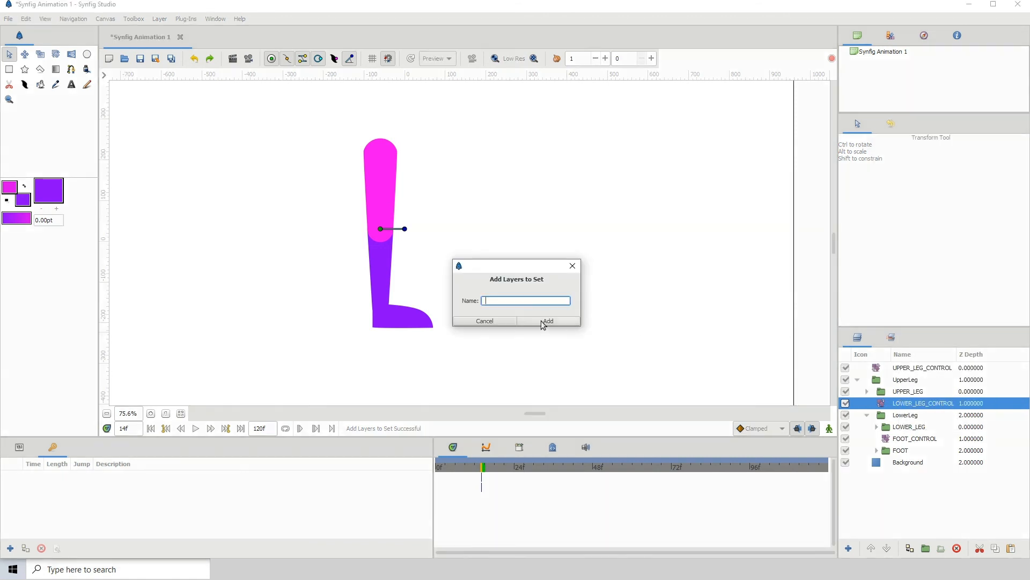
pyautogui.write('02_')
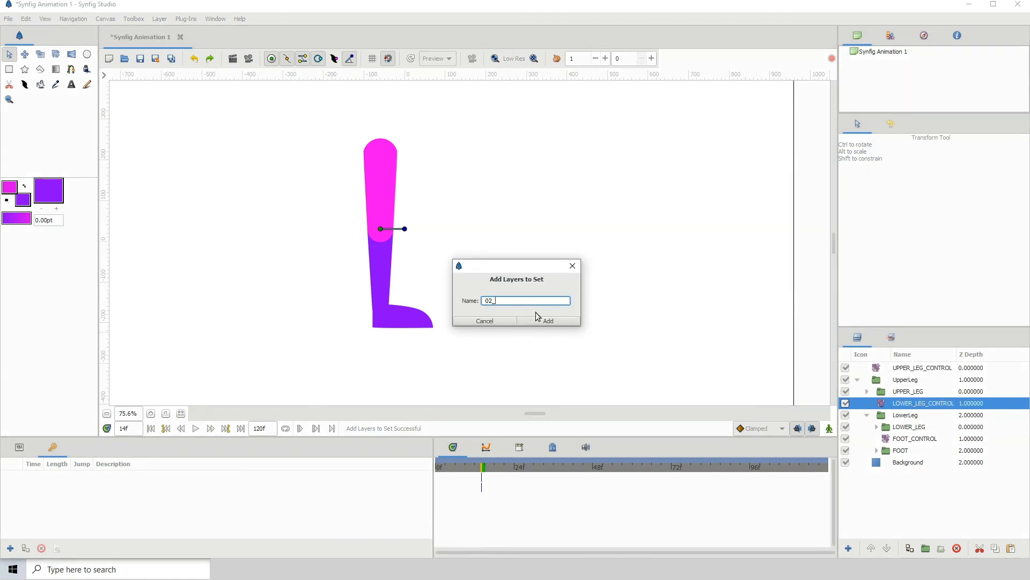
pyautogui.write('LOWE')
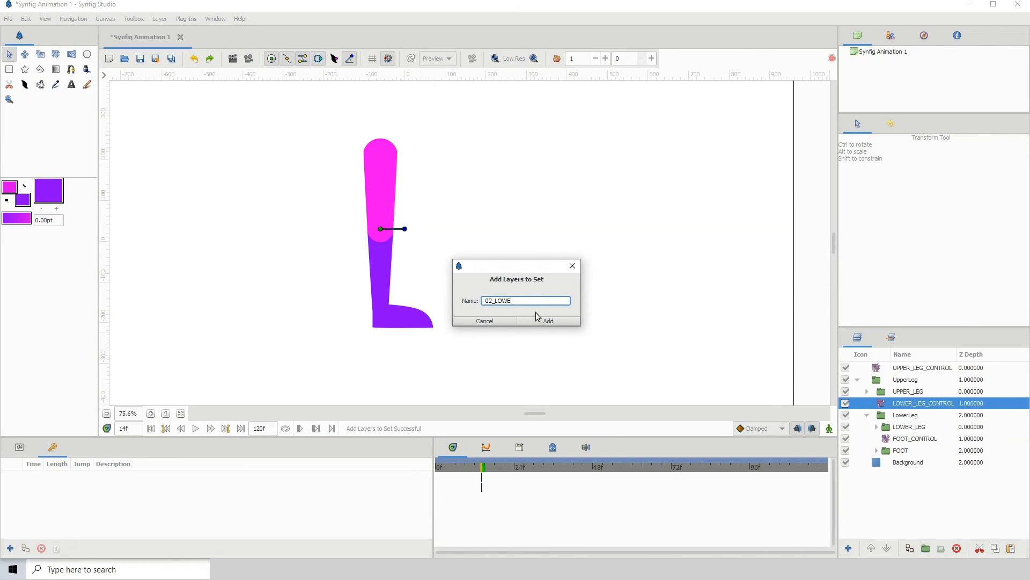
pyautogui.write('R_LEG')
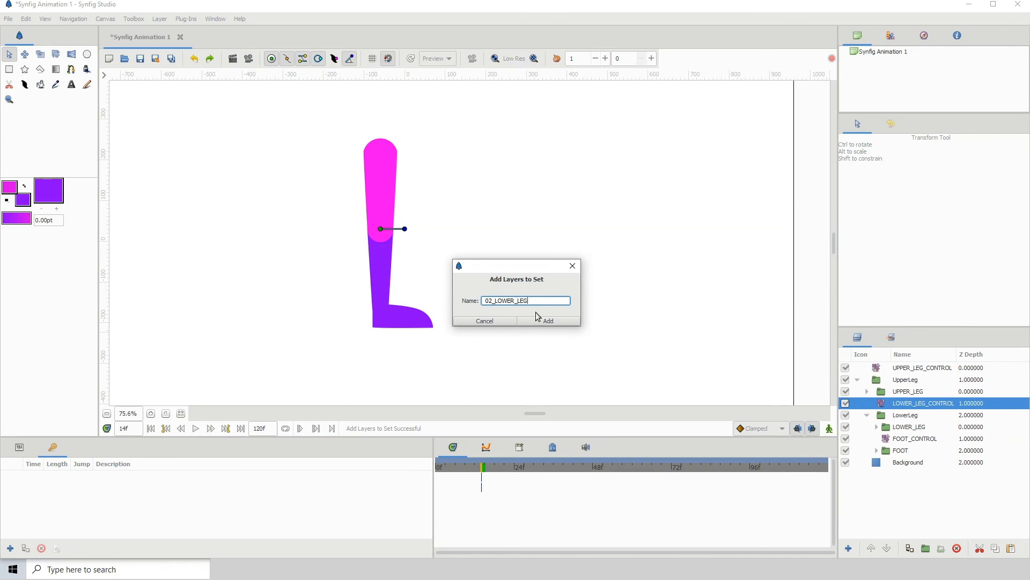
pyautogui.click(548, 321)
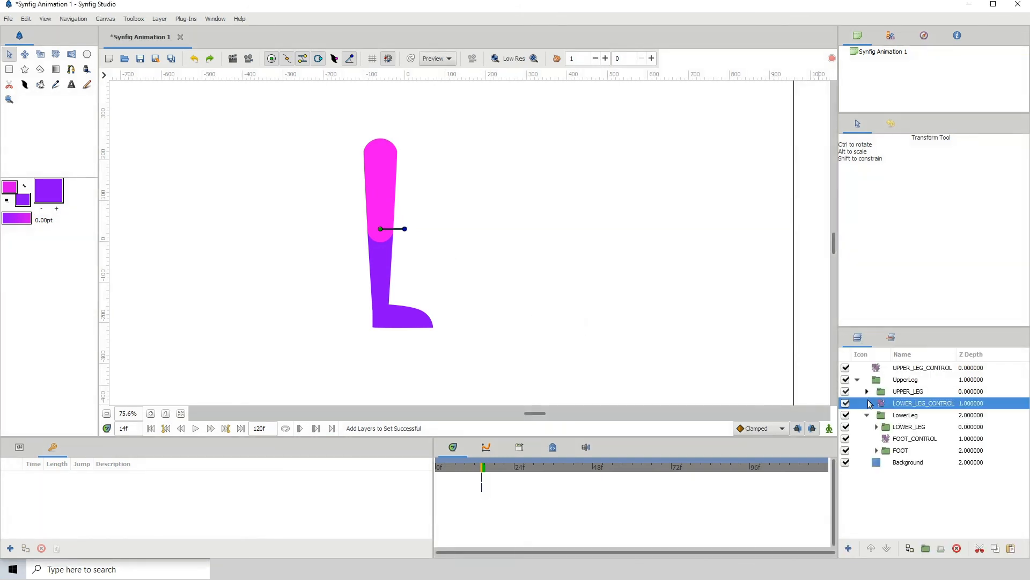
# Add FOOT_CONTROL to a new layer set named 03_FOOT.
pyautogui.rightClick(914, 438)
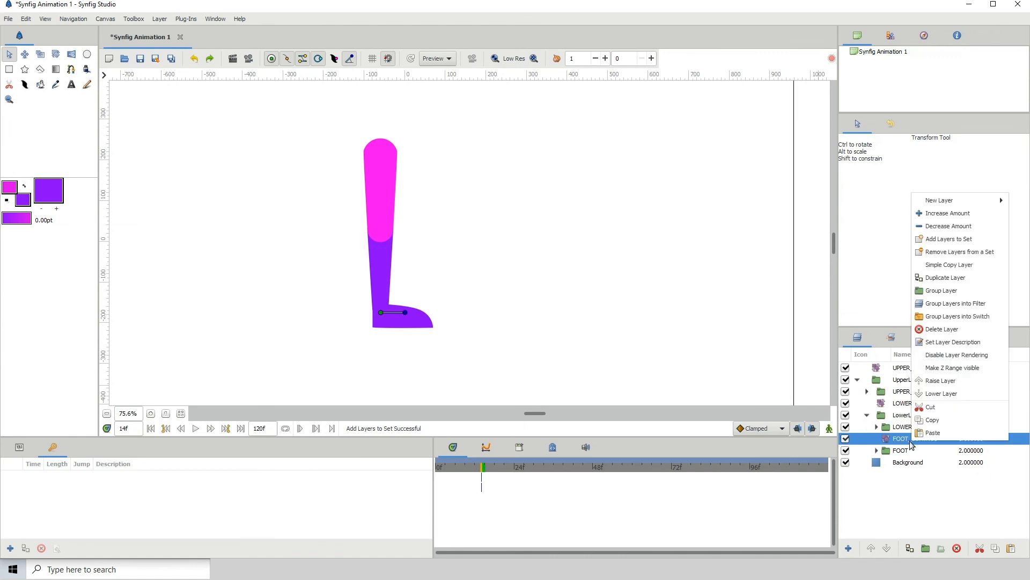
pyautogui.moveTo(947, 238)
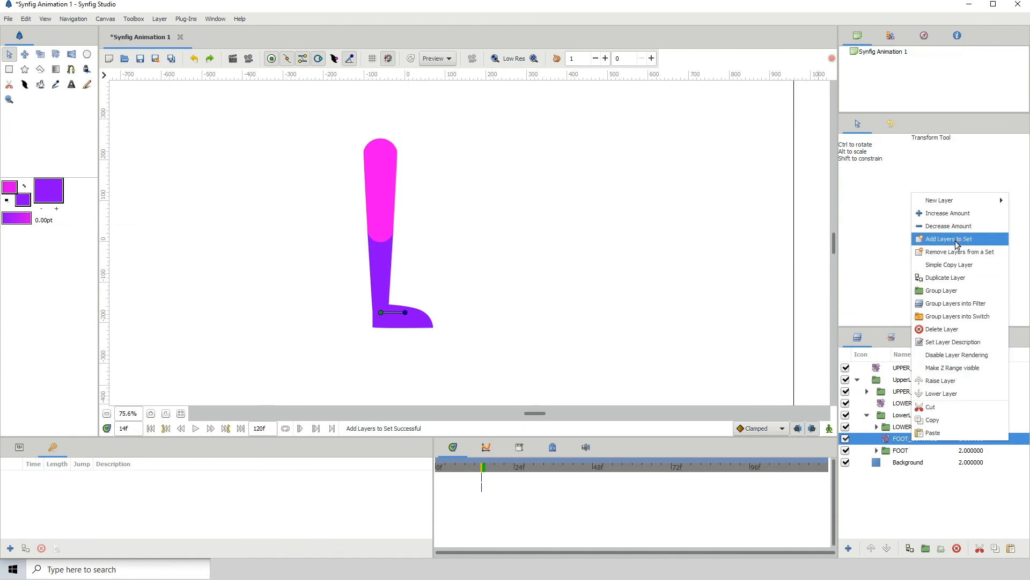
pyautogui.moveTo(950, 242)
pyautogui.write('03')
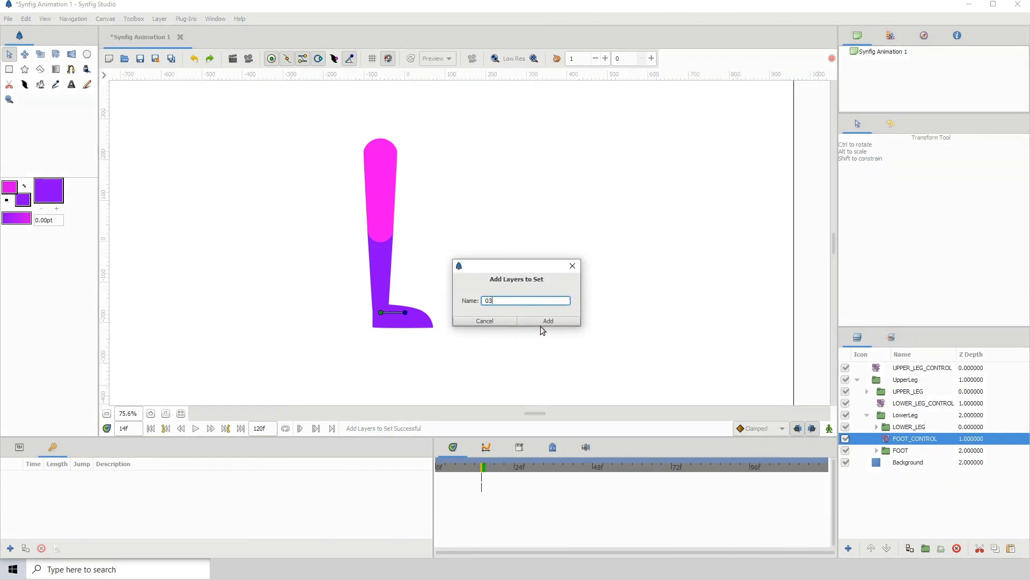
pyautogui.click(547, 321)
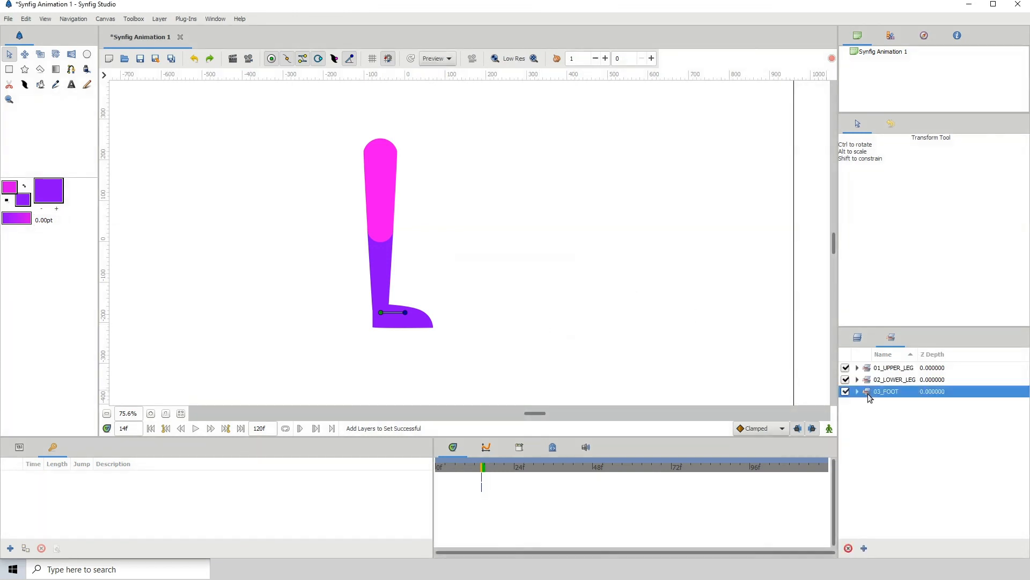
pyautogui.click(895, 367)
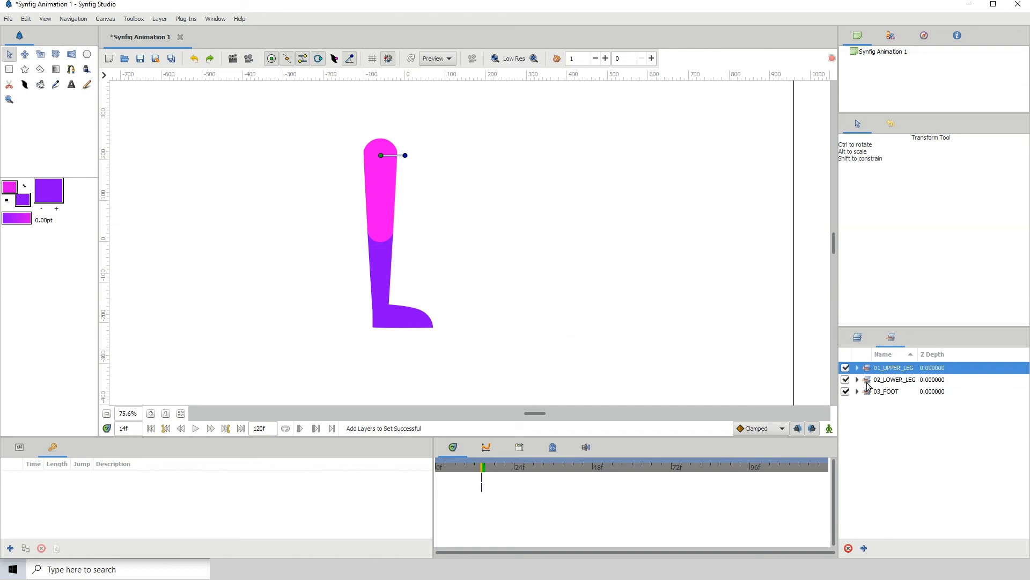
pyautogui.moveTo(871, 386)
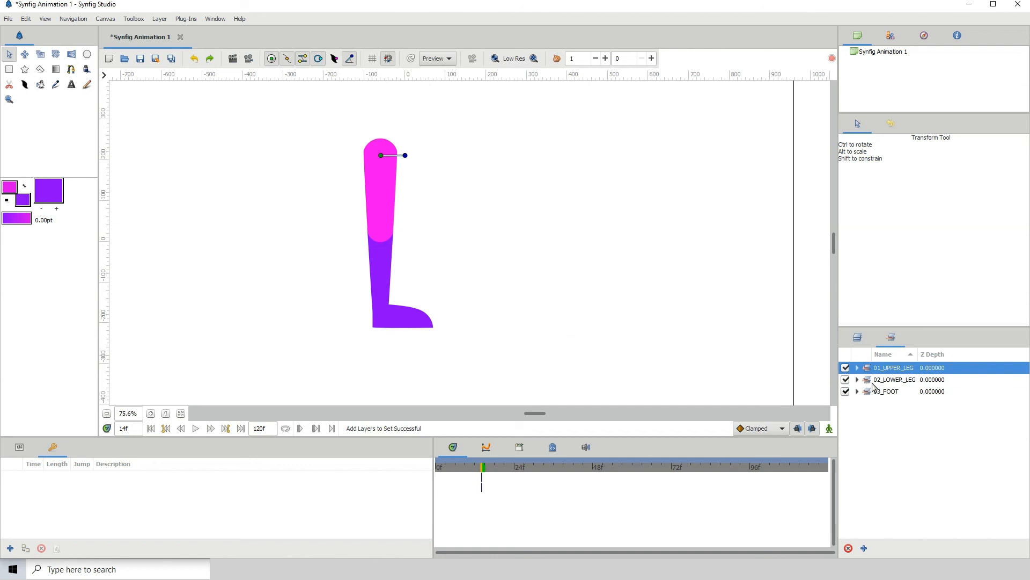
pyautogui.click(887, 391)
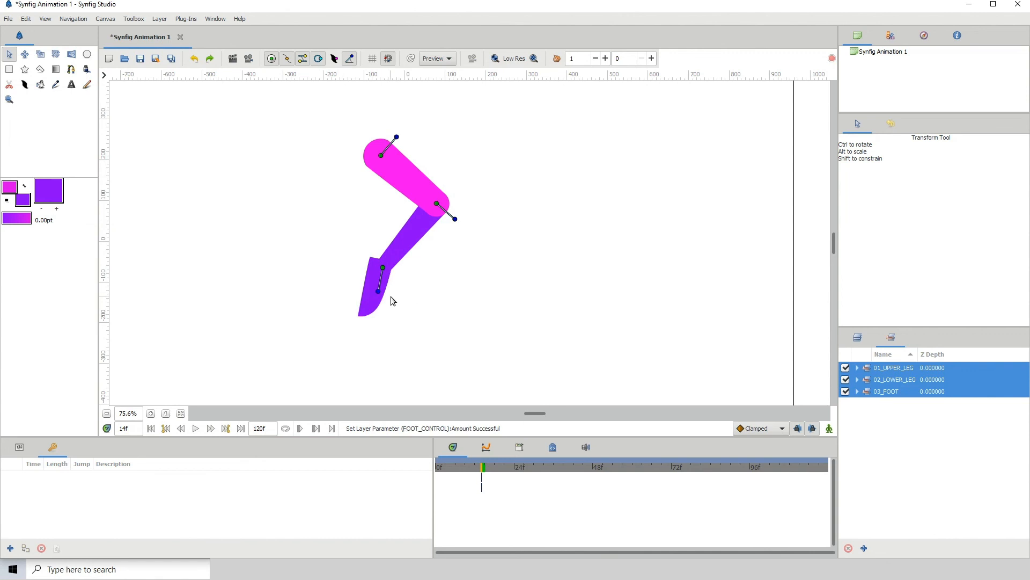
pyautogui.click(194, 58)
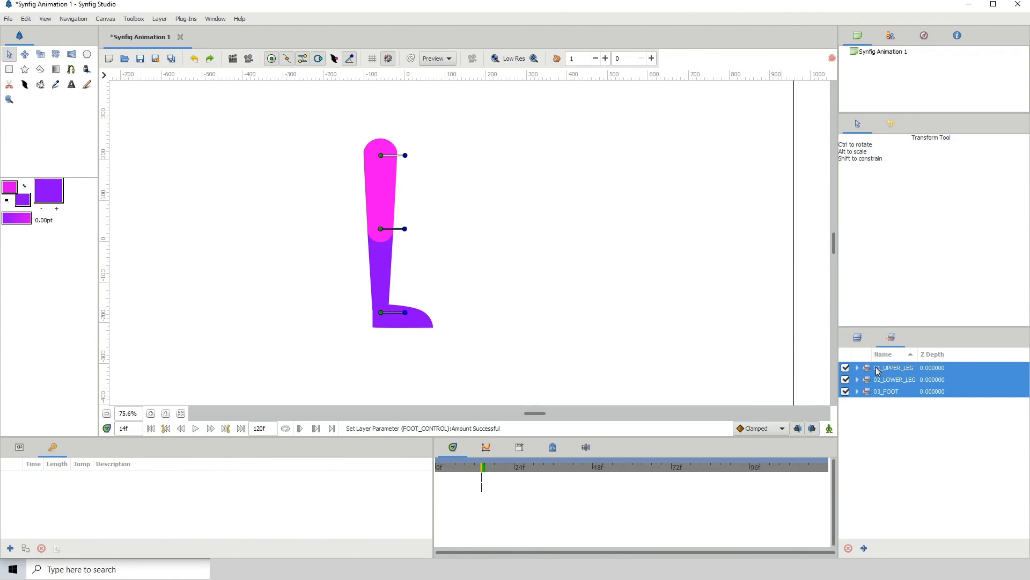
pyautogui.click(895, 379)
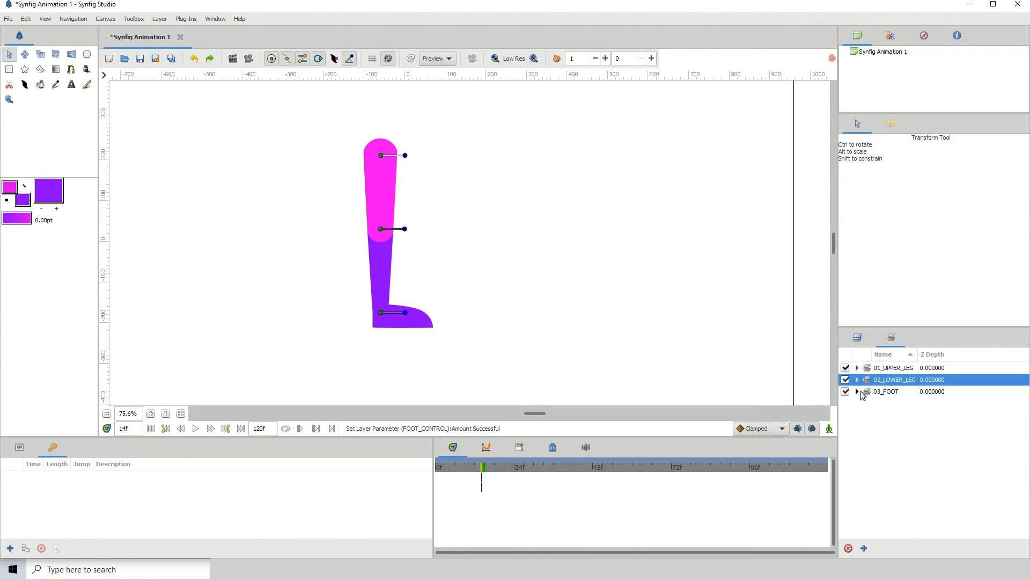
pyautogui.moveTo(835, 401)
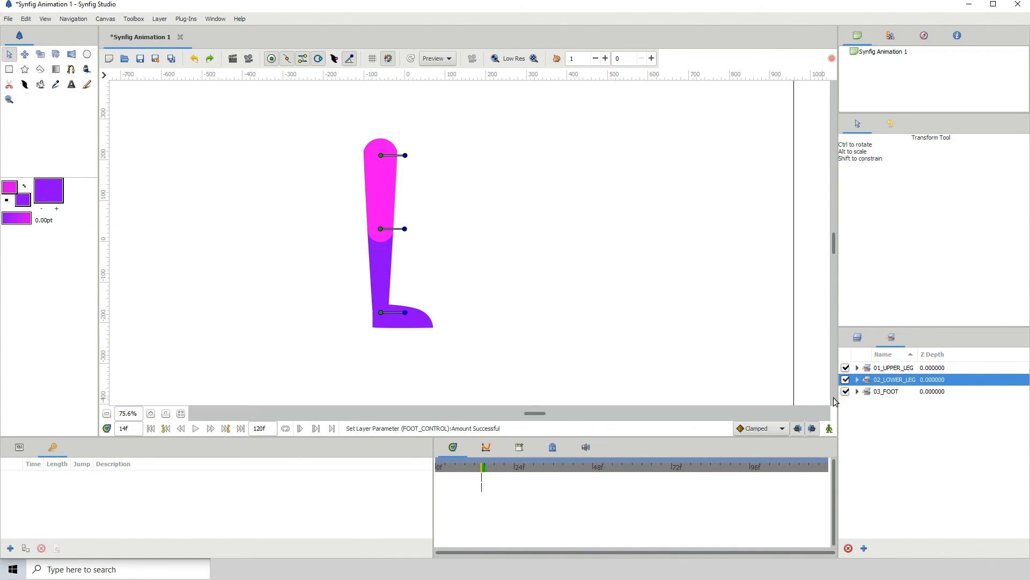
pyautogui.click(830, 428)
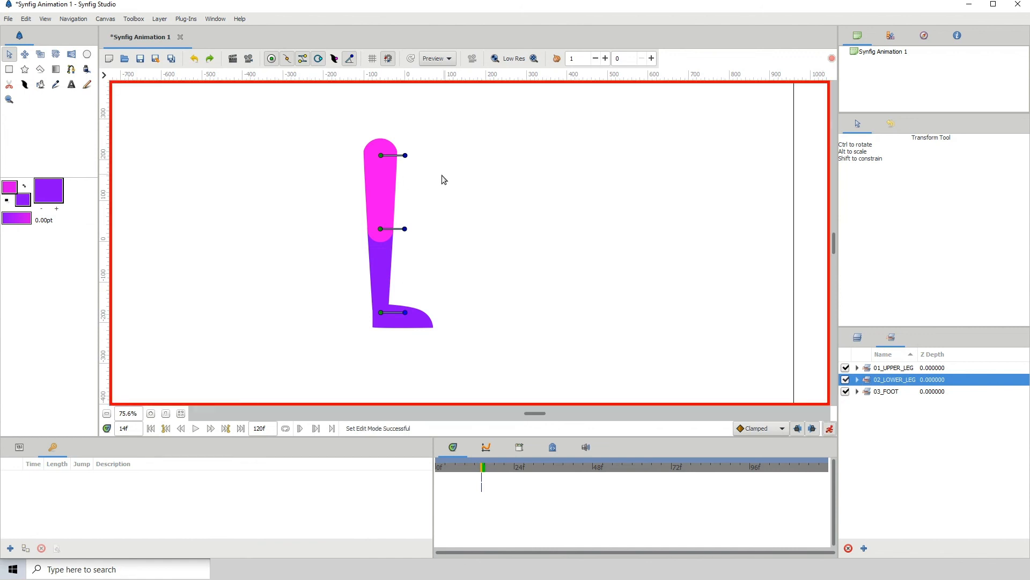
pyautogui.moveTo(602, 225)
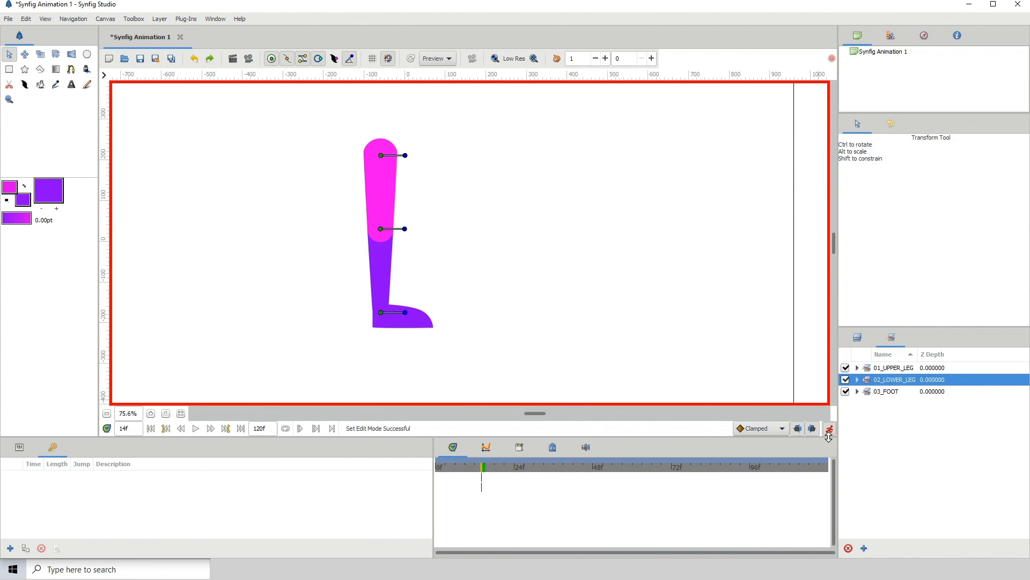
pyautogui.click(830, 428)
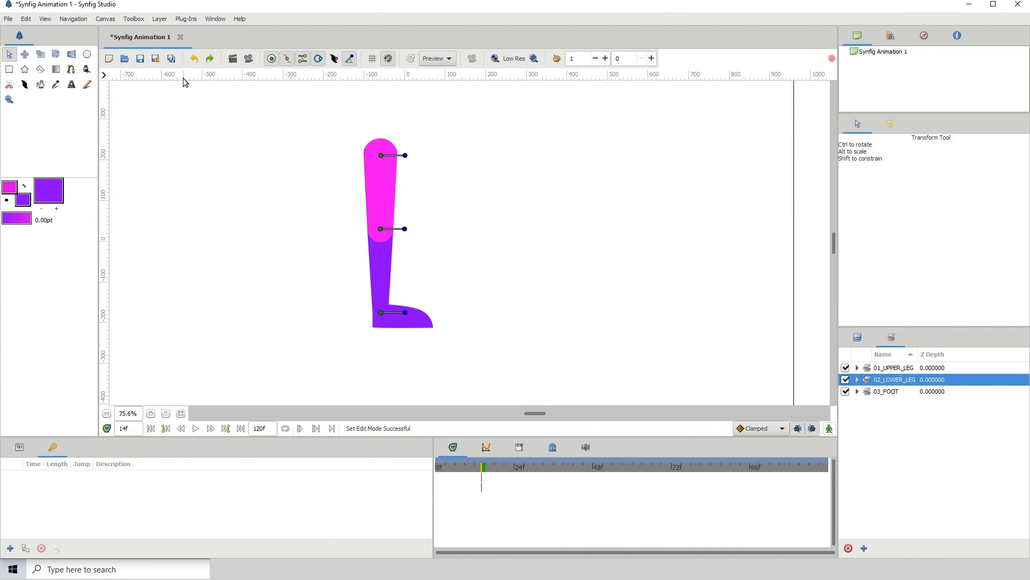